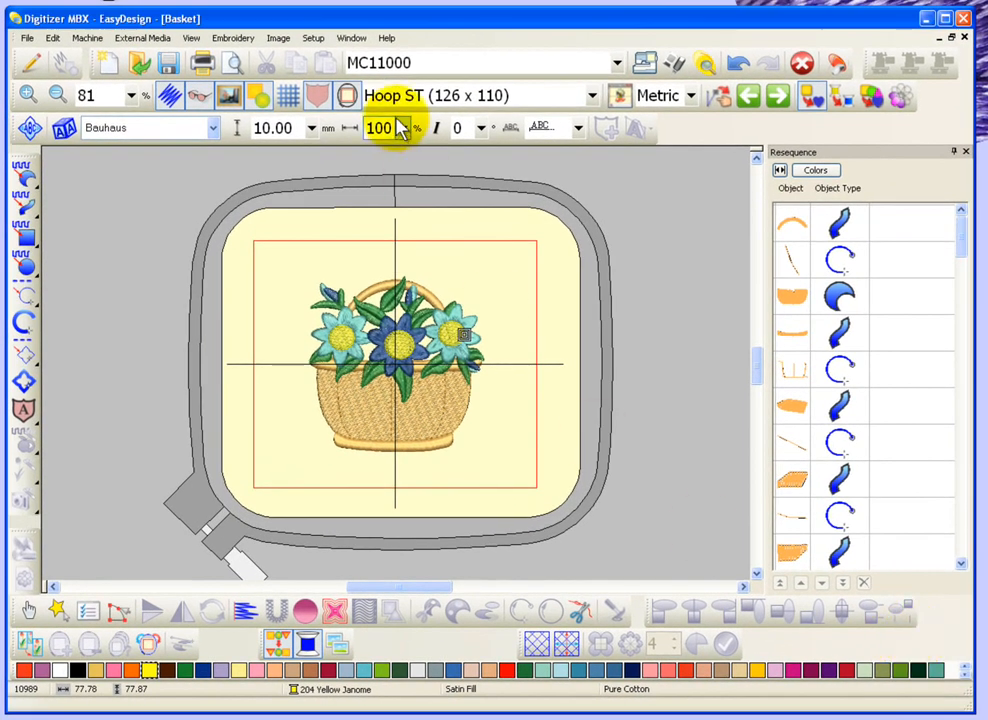
Step: Set the grid spacing to 10 mm in Work Environment and apply it
left_click(312, 36)
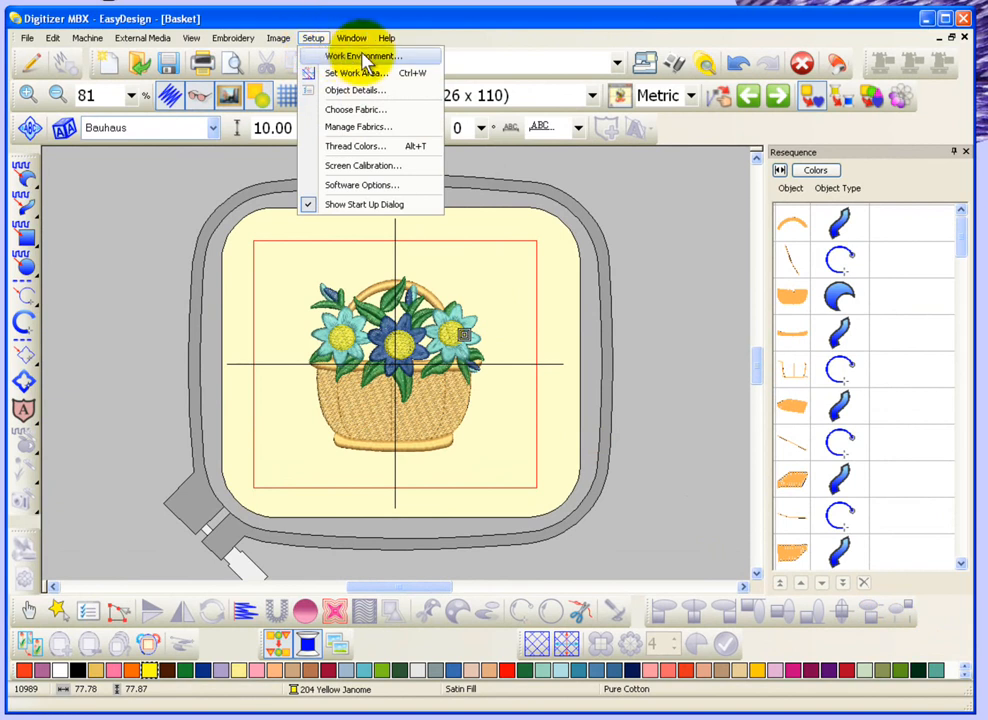
left_click(362, 56)
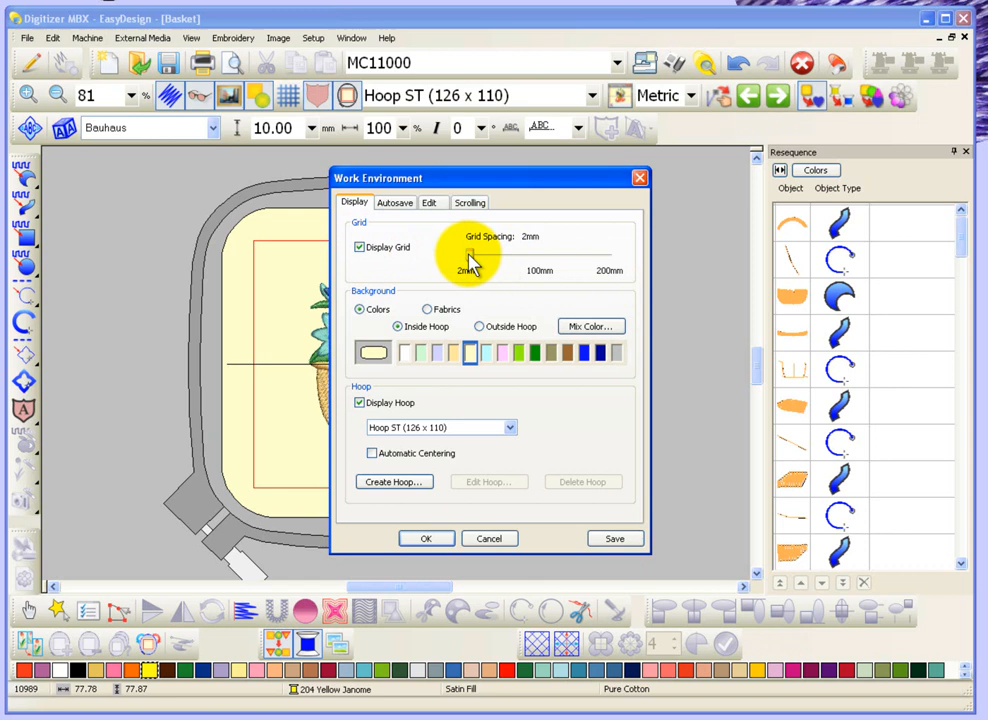
left_click_drag(468, 252, 478, 252)
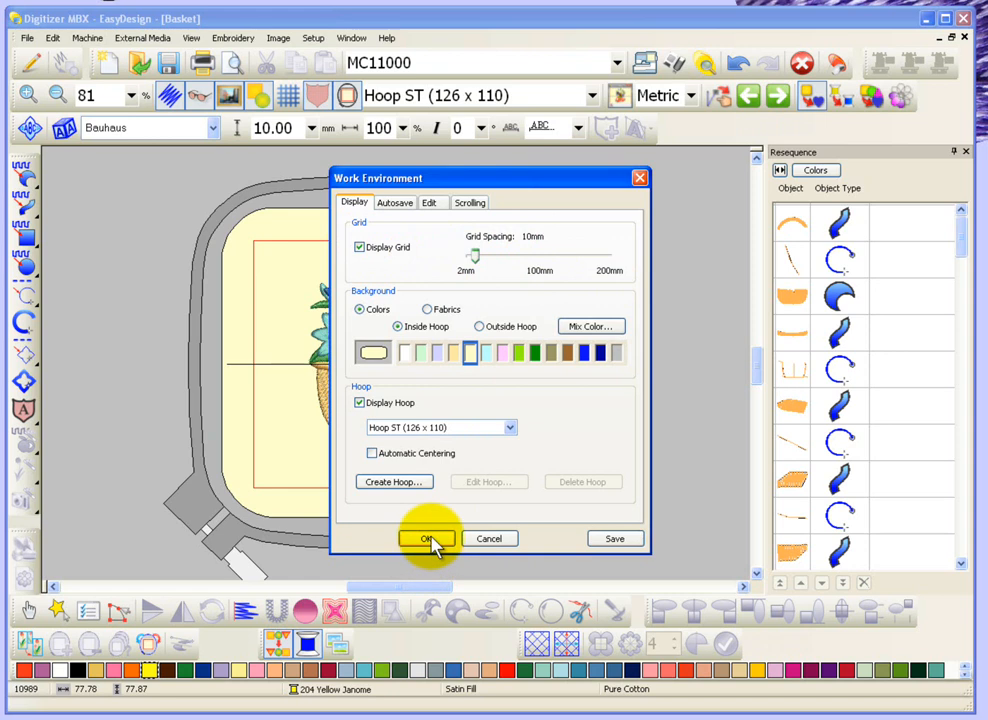
left_click(426, 538)
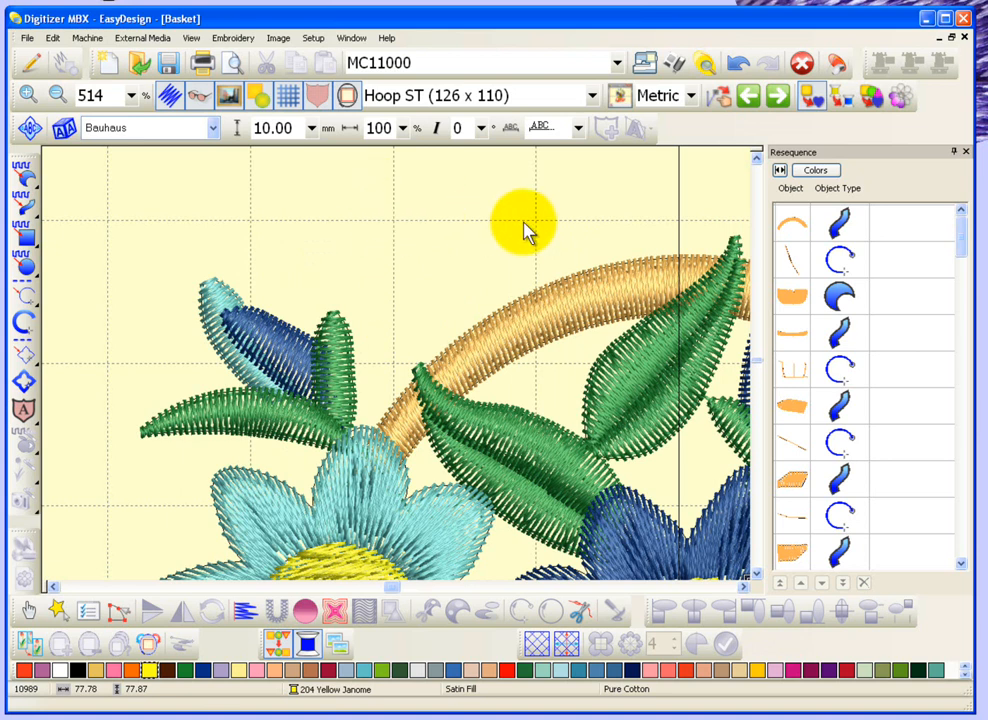
mouse_move(560, 230)
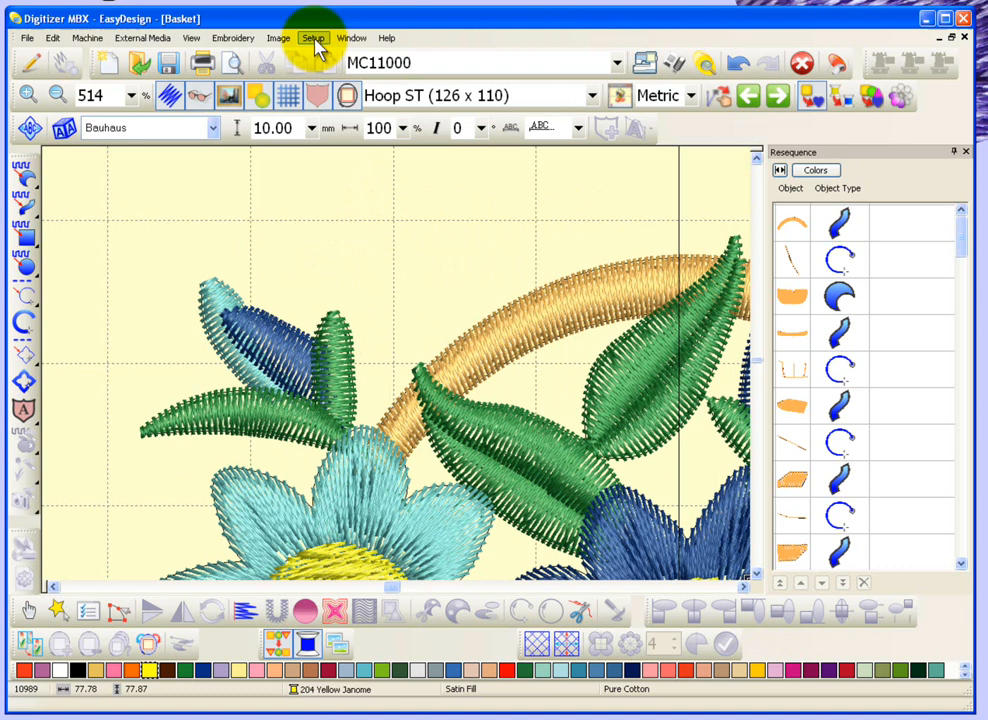
Step: Reduce the grid spacing back to 2 mm and show the fine grid over the design
left_click(312, 38)
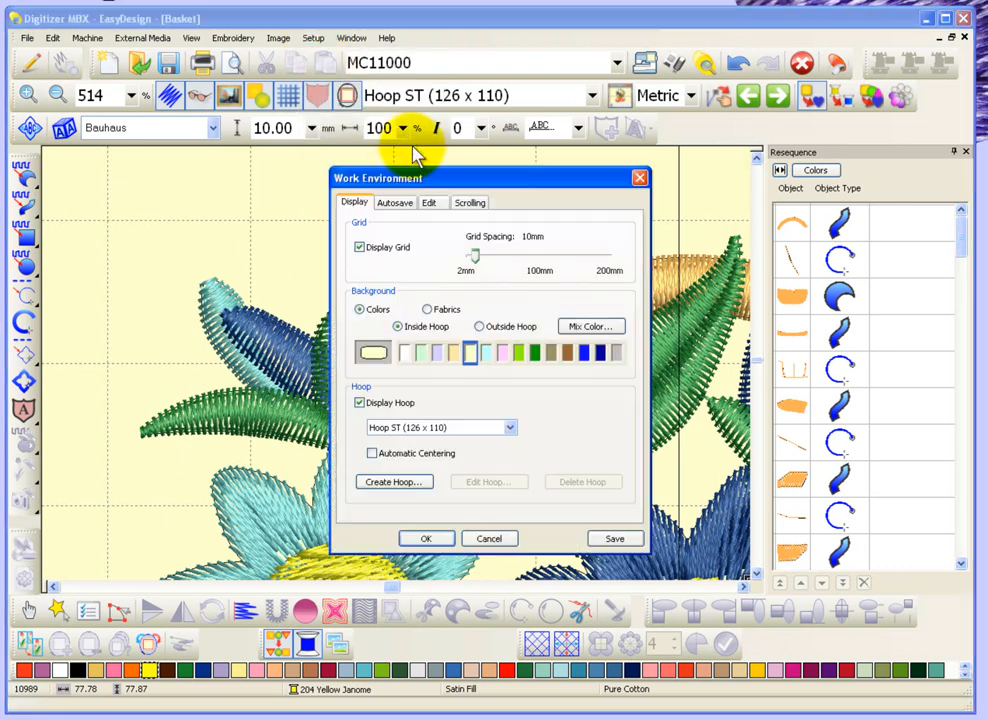
left_click_drag(476, 256, 472, 256)
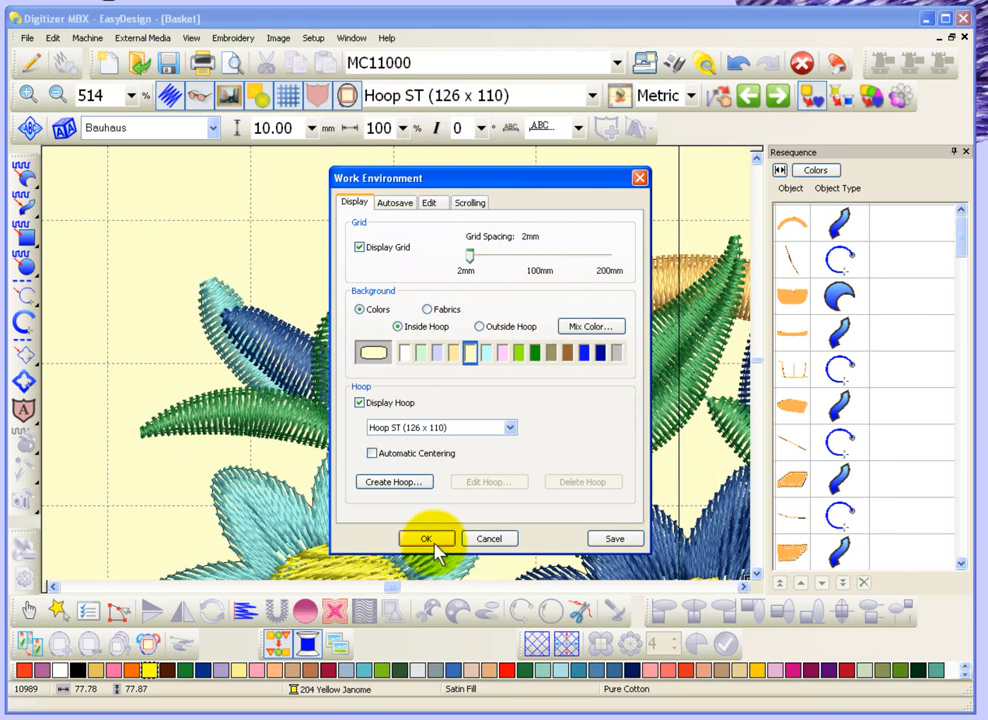
left_click(426, 538)
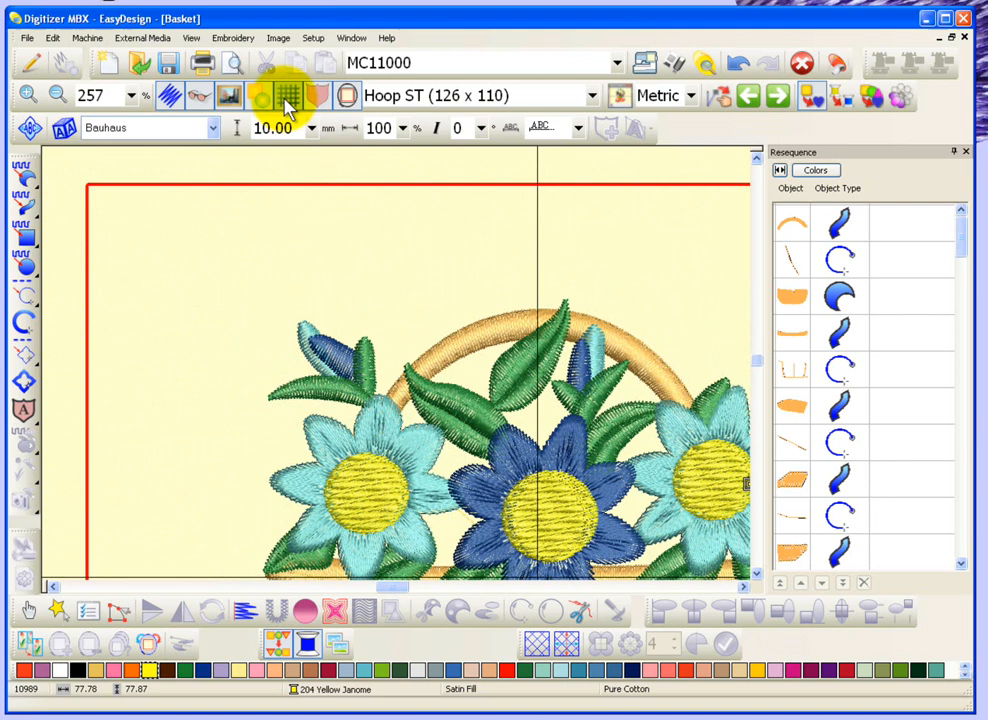
left_click(288, 96)
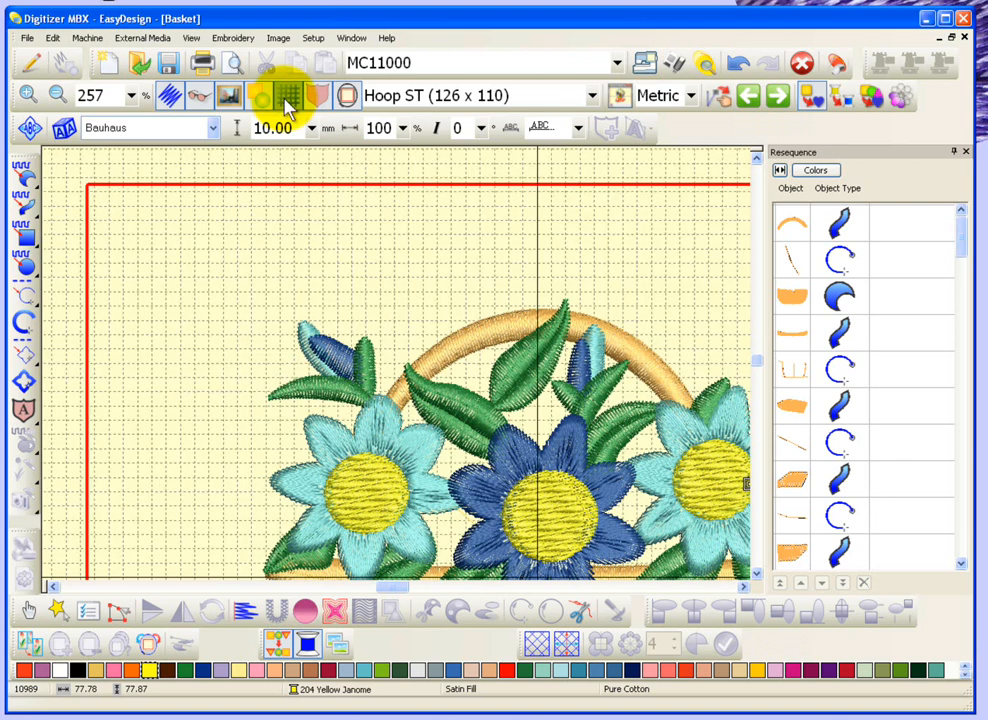
Step: Return to the Work Environment settings via the Setup menu
left_click(312, 38)
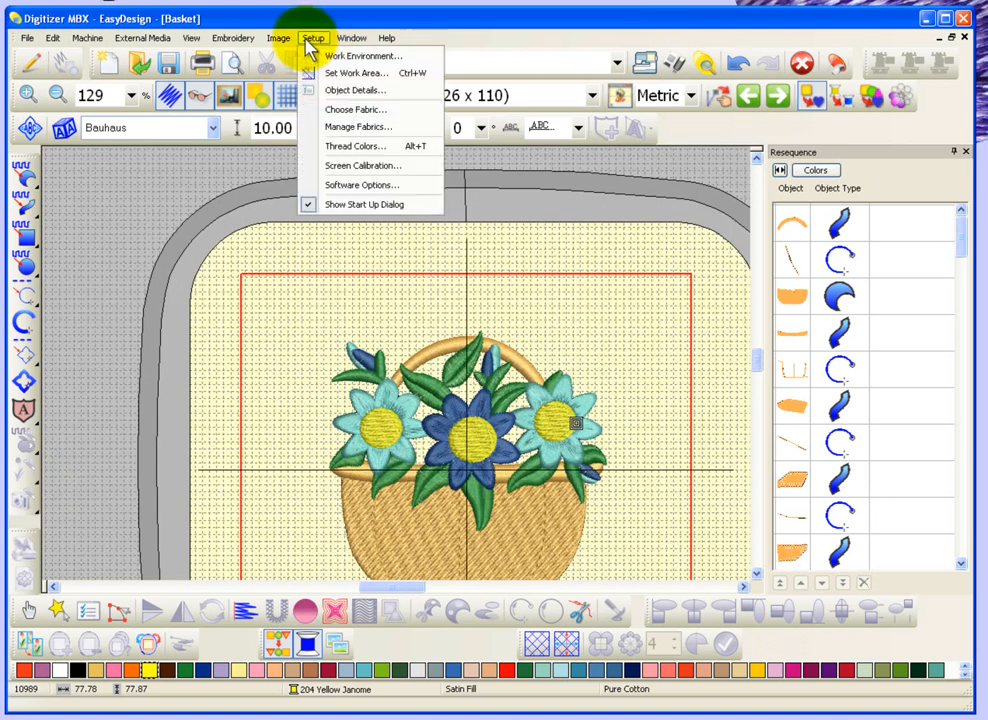
left_click(362, 56)
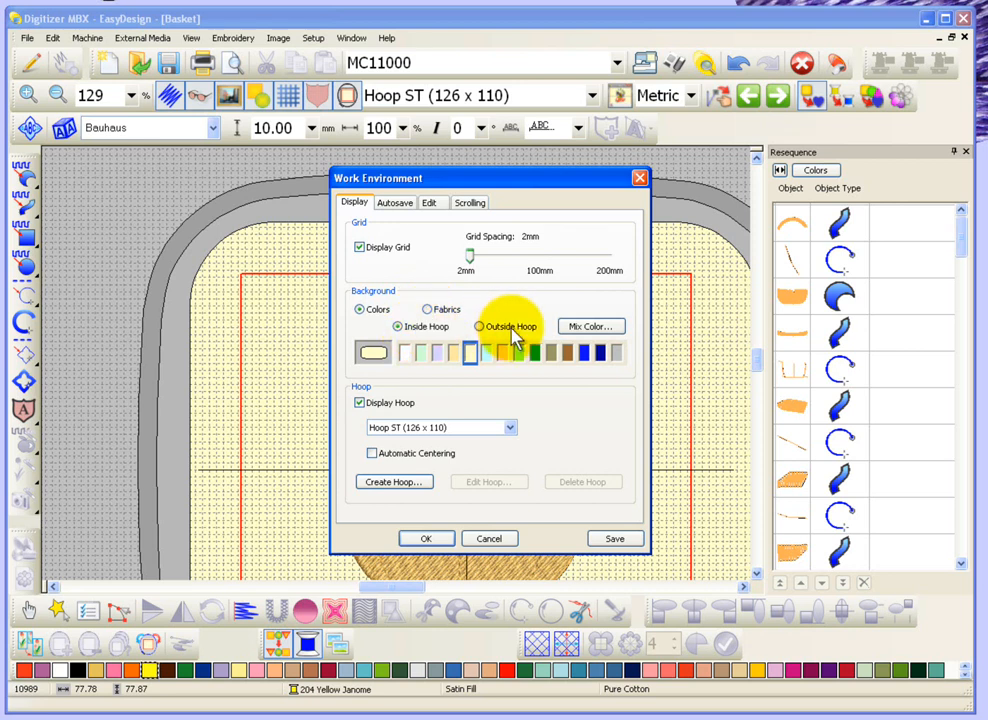
Step: Set the Inside Hoop background colour to the pale lavender swatch and apply it
left_click(398, 326)
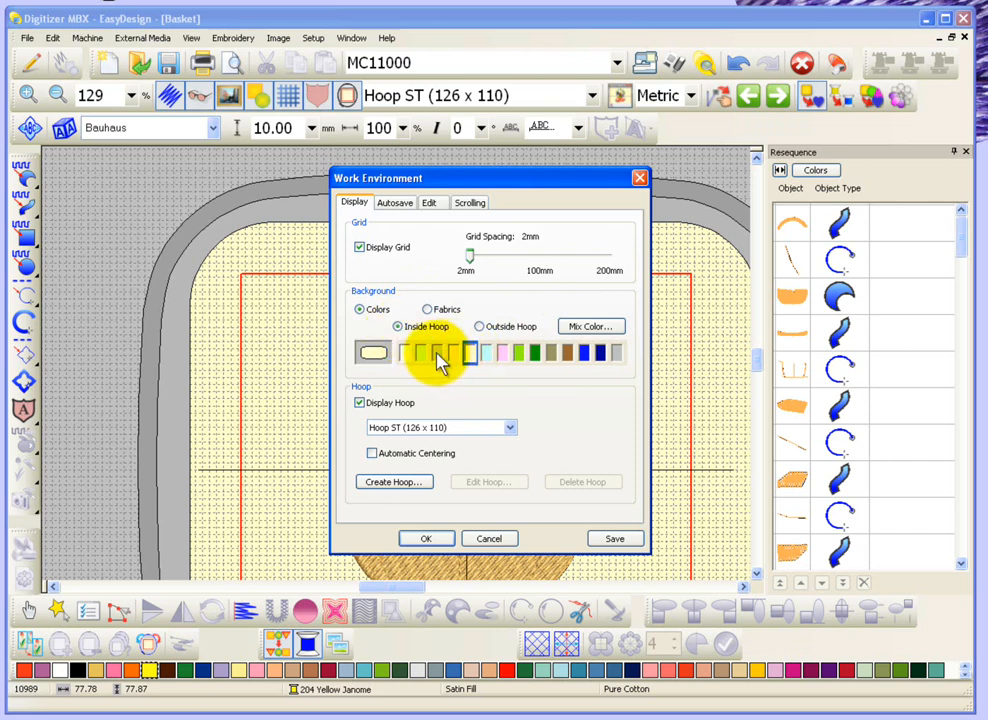
left_click(438, 352)
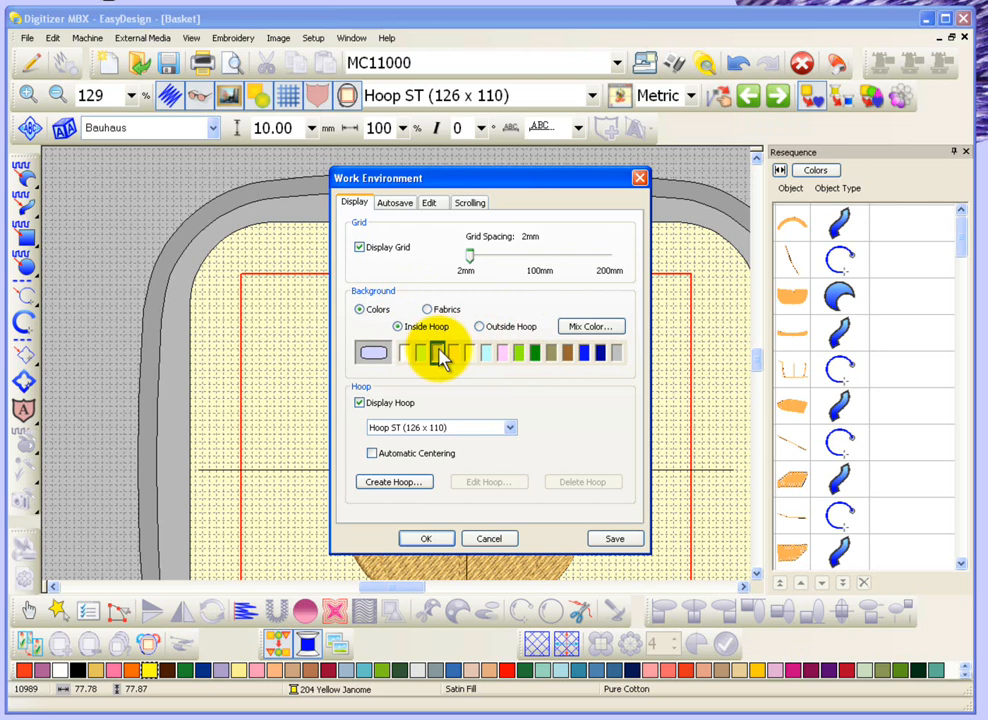
left_click(438, 352)
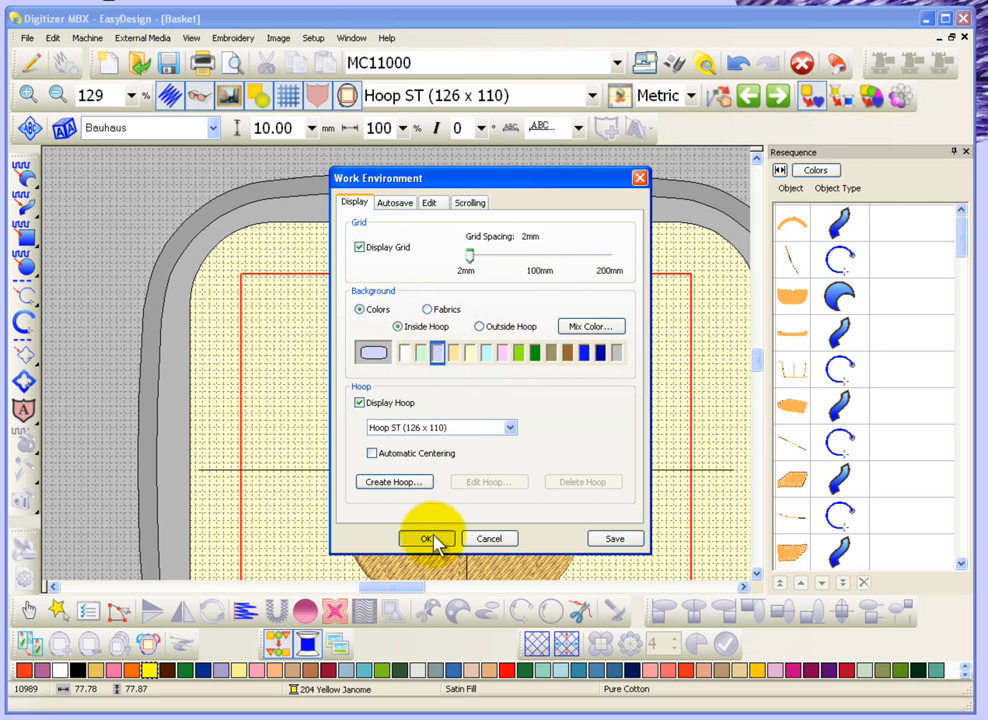
left_click(426, 538)
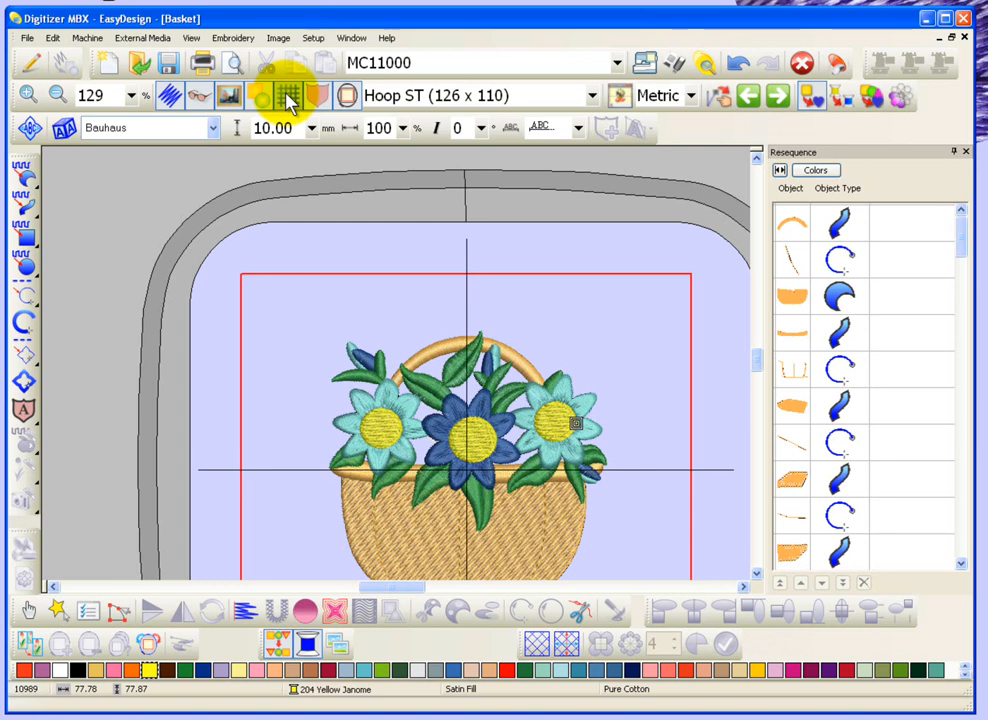
Step: Turn off the grid display and make the Outside Hoop background white
left_click(312, 36)
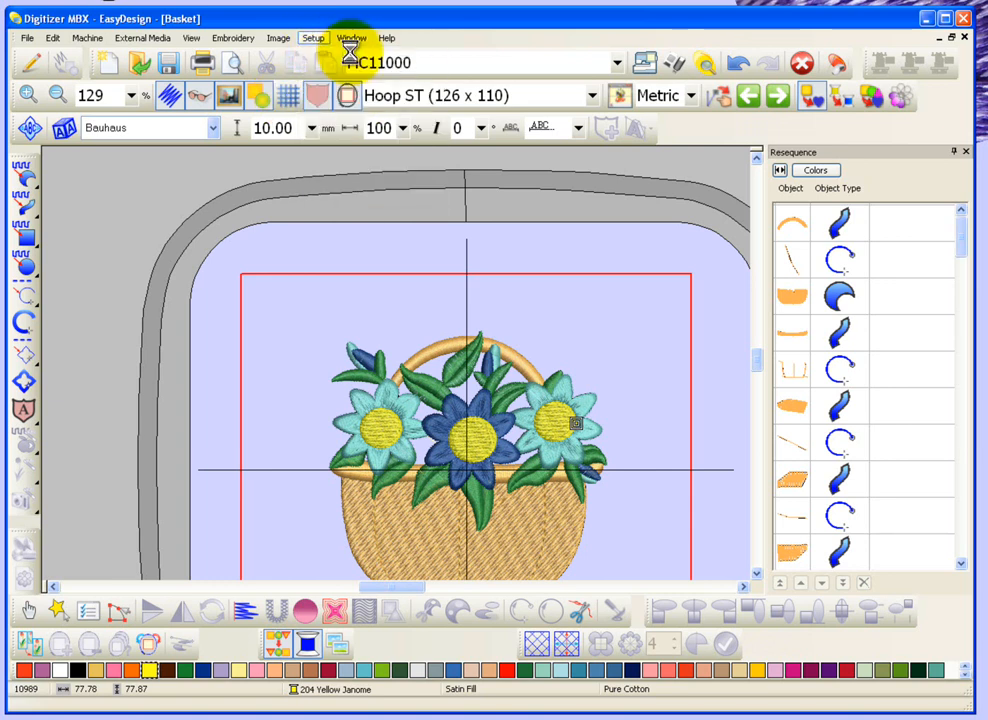
left_click(312, 38)
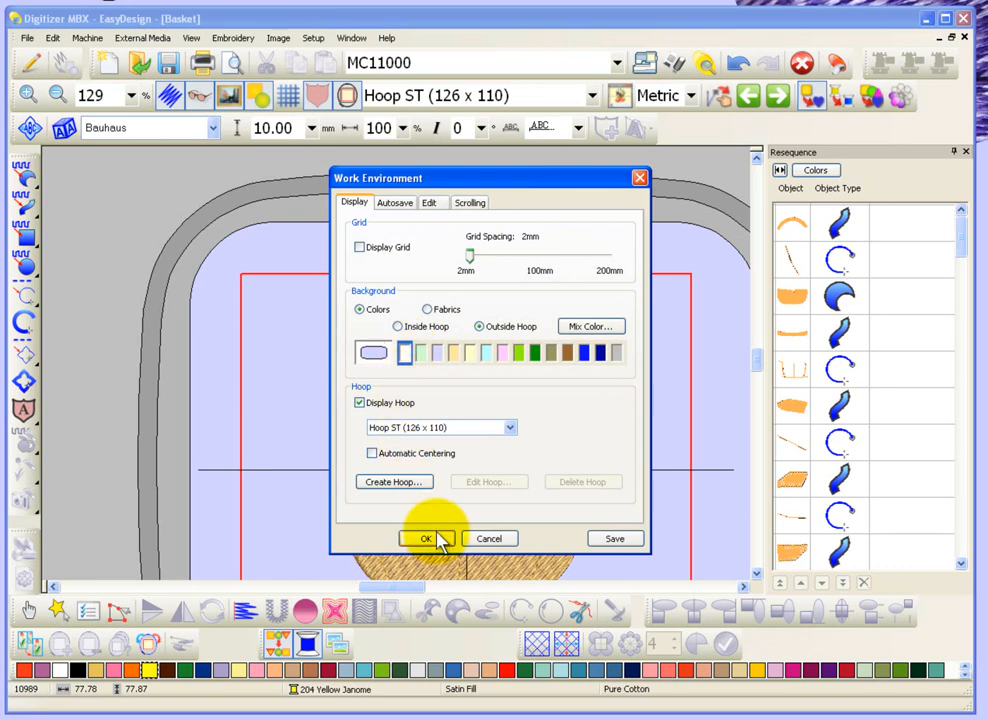
left_click(424, 540)
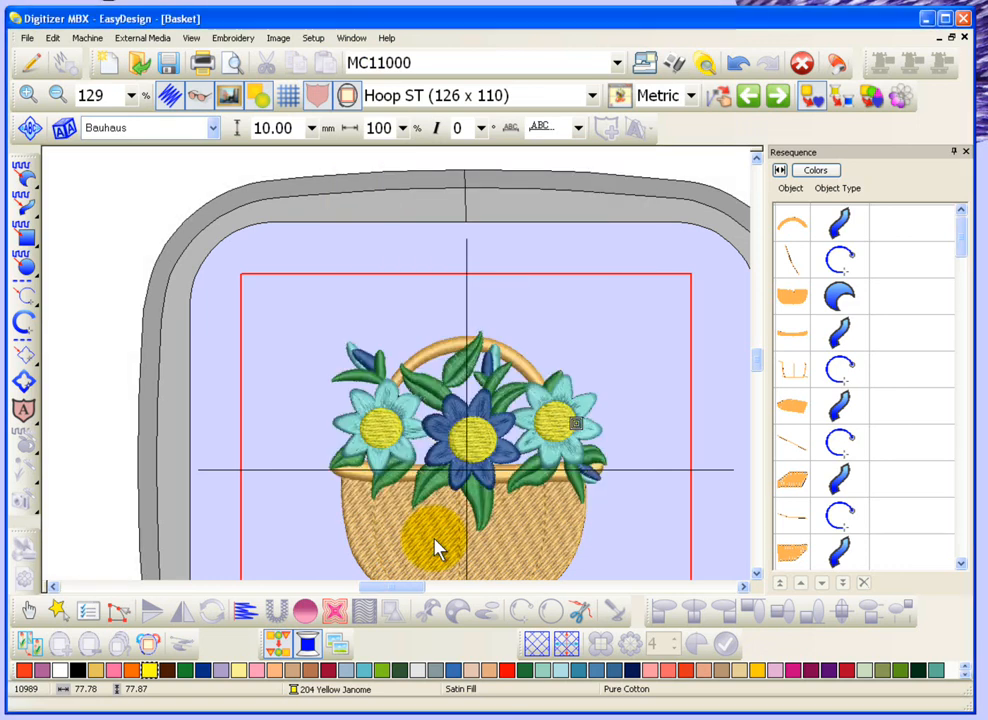
Step: Zoom out and show the full hoop around the basket design
left_click(60, 96)
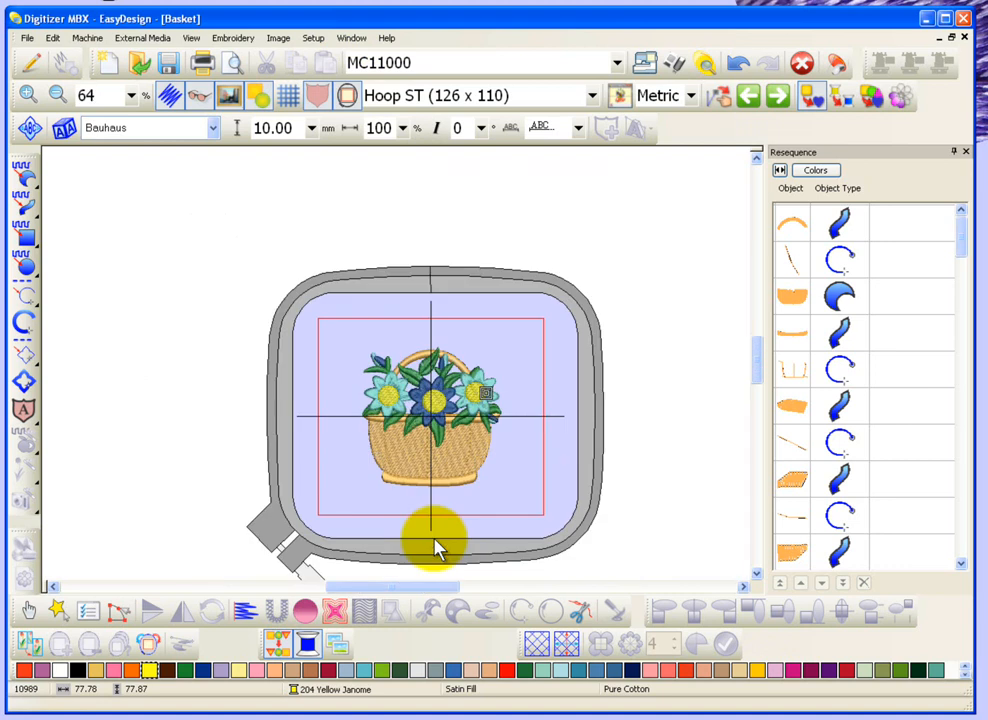
mouse_move(264, 180)
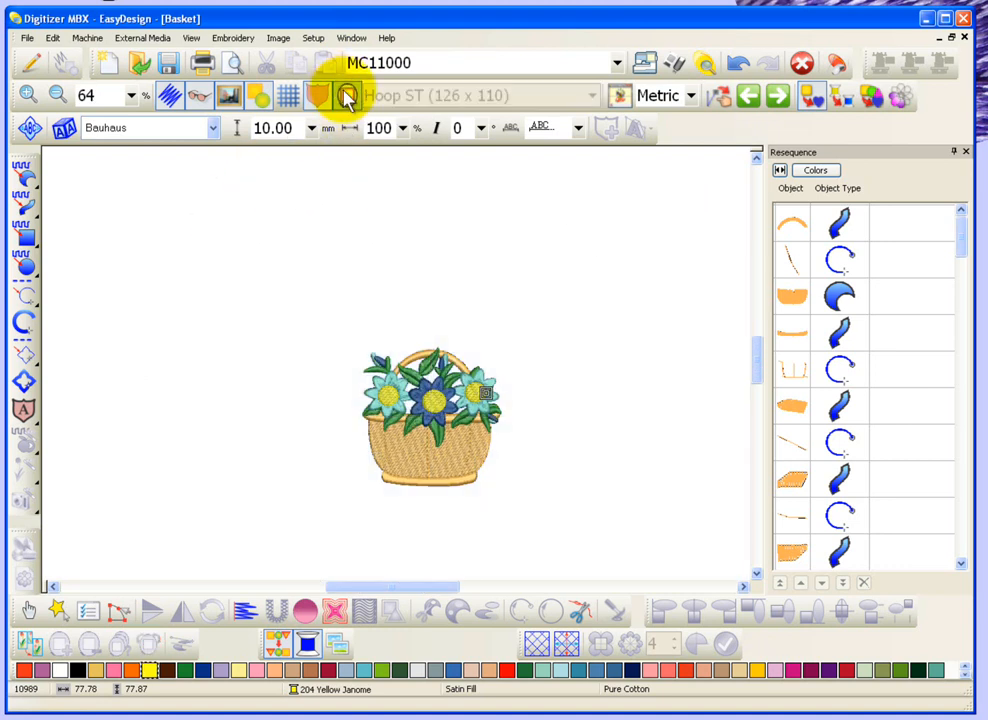
left_click(316, 96)
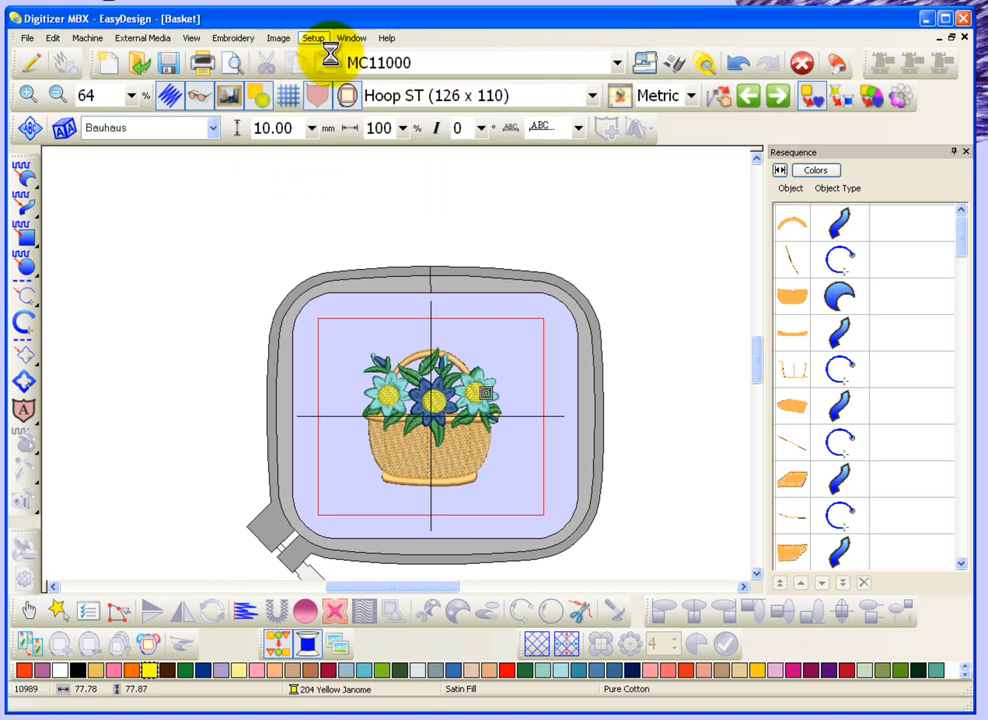
Step: Switch the background to a fabric image and load the Corduroy - Blue fabric
left_click(312, 36)
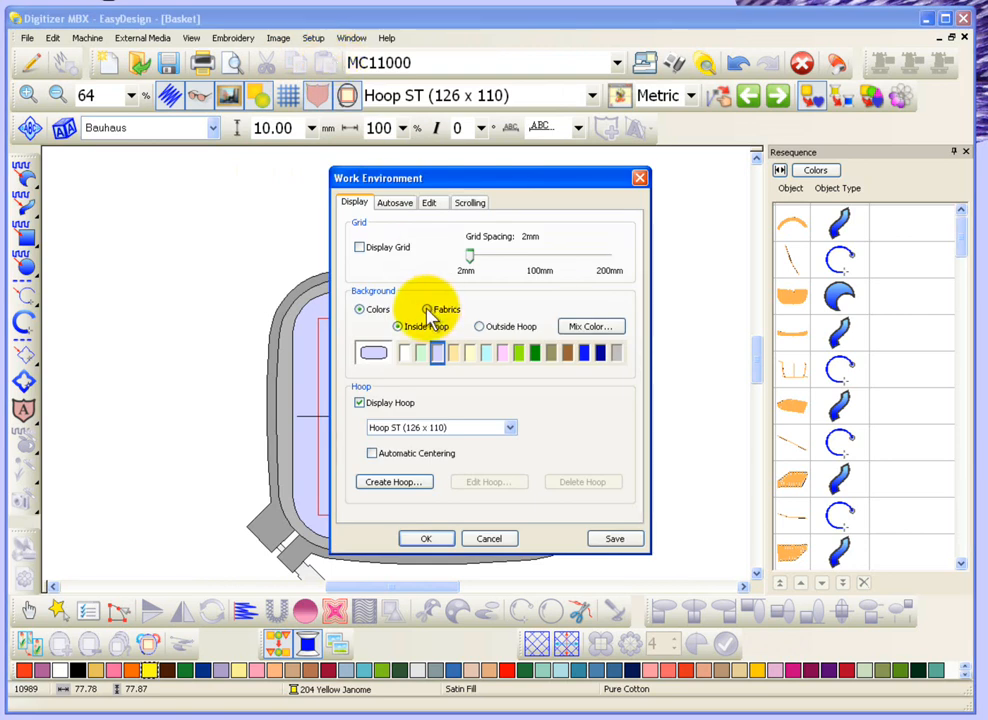
left_click(428, 308)
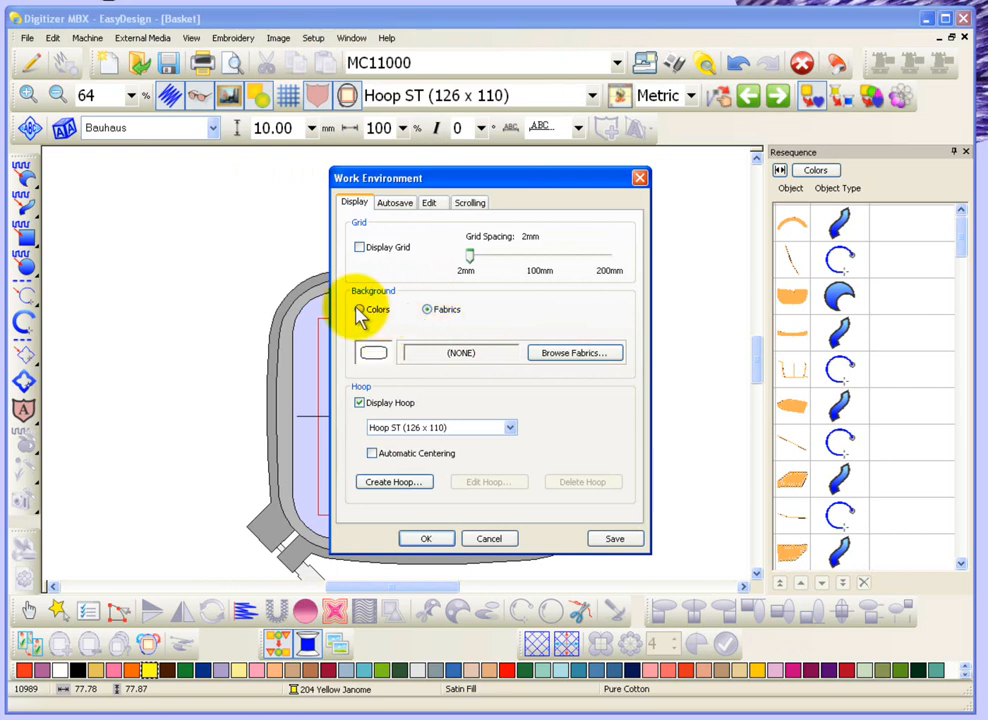
left_click(428, 308)
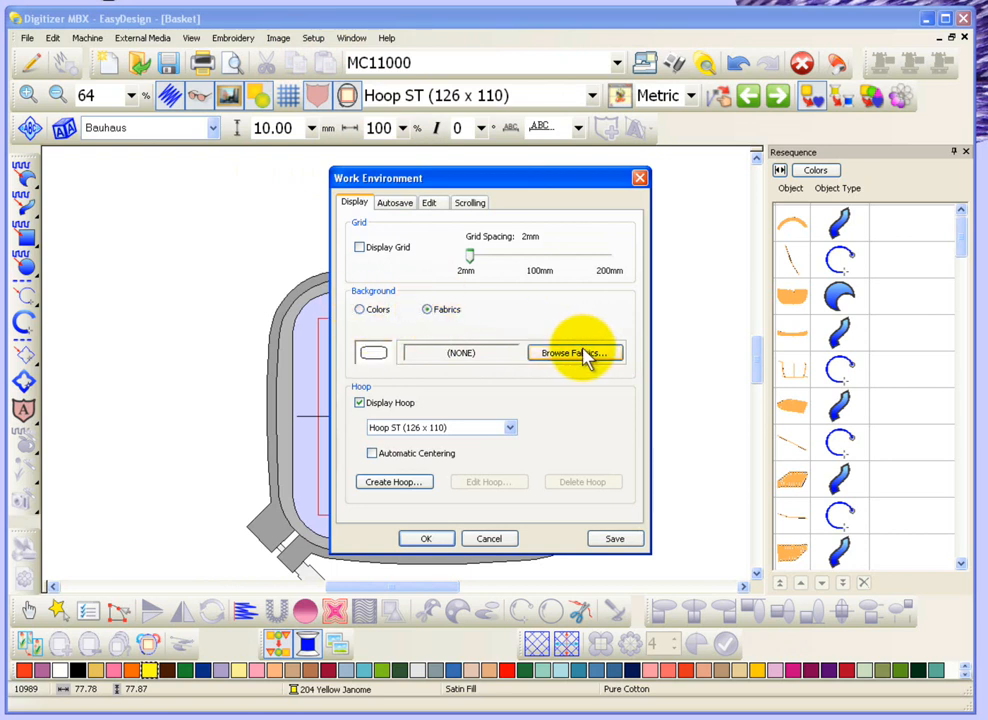
left_click(576, 352)
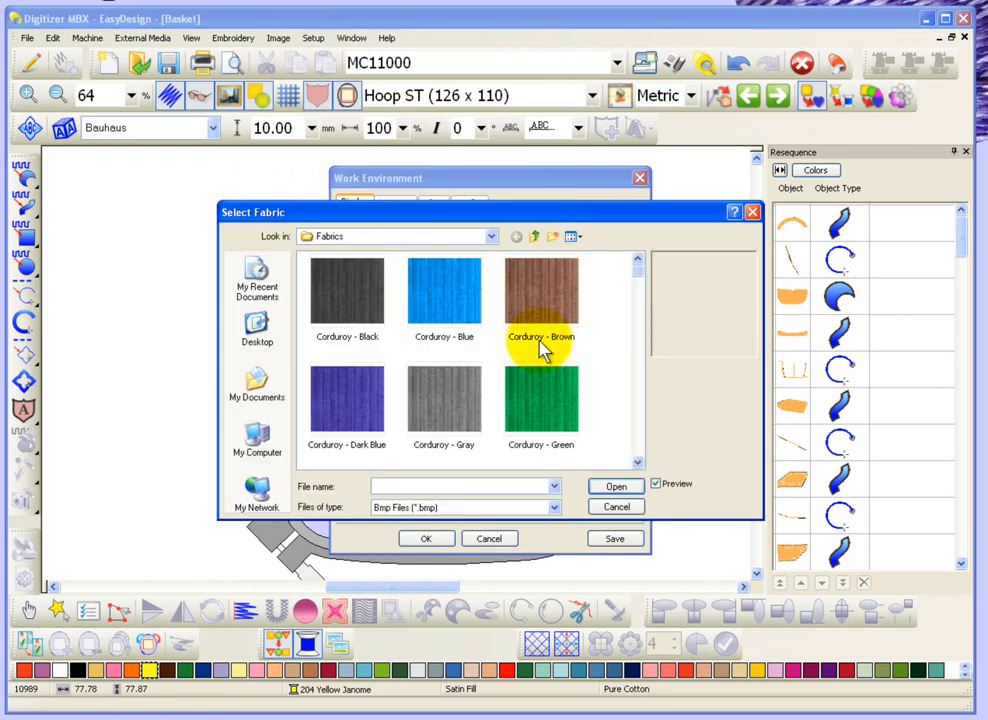
left_click(444, 292)
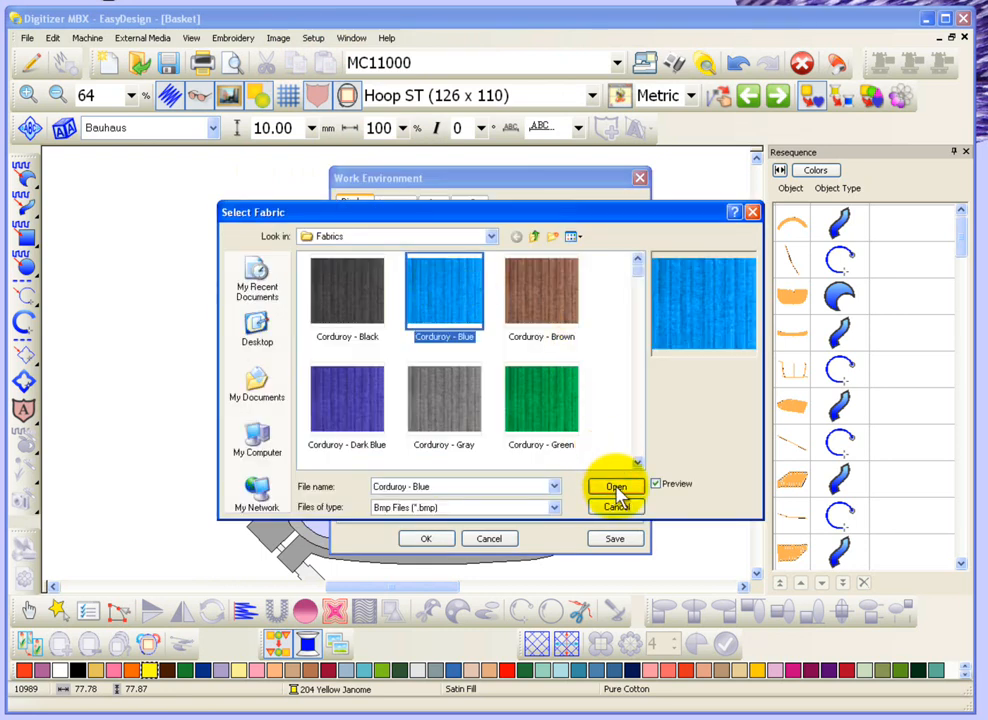
left_click(616, 488)
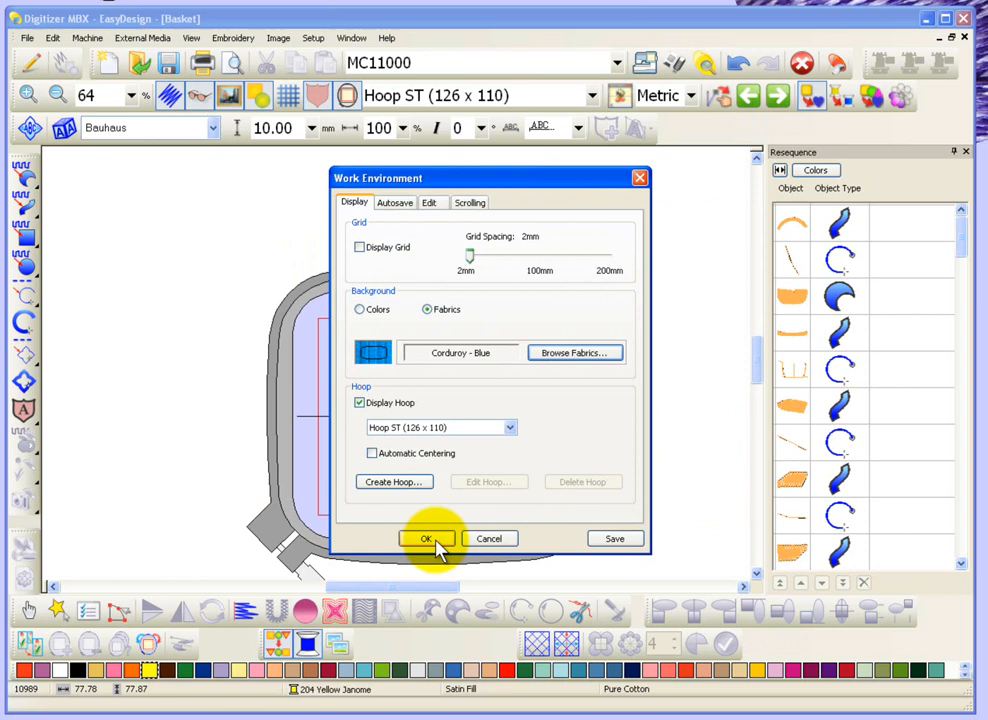
Step: Apply the corduroy background and reopen the Setup menu
left_click(426, 538)
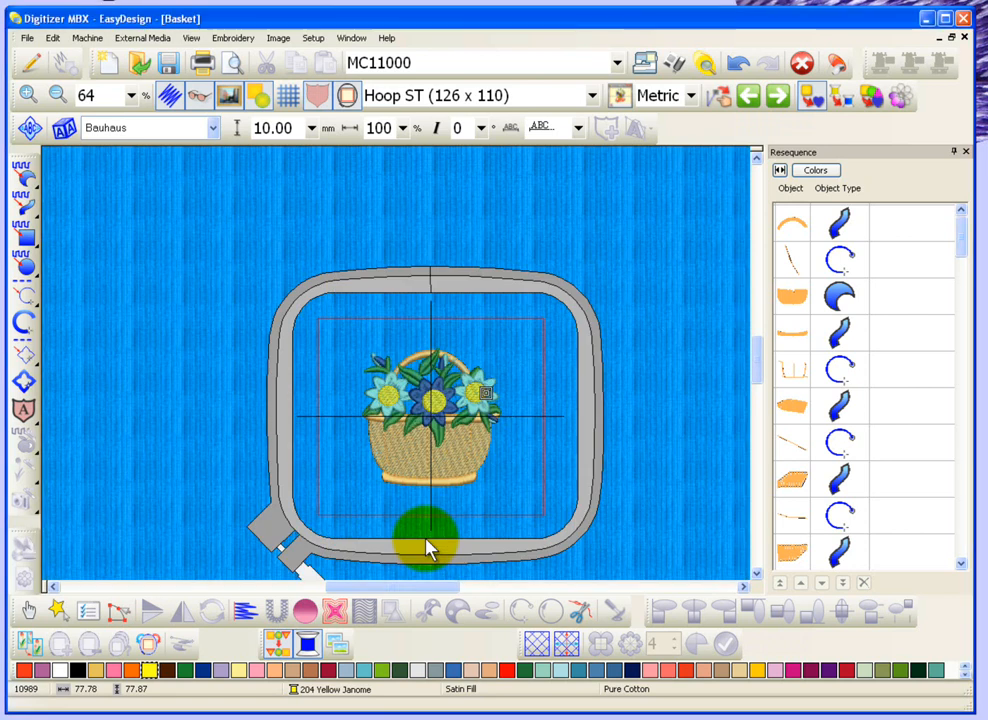
left_click_drag(424, 544, 384, 360)
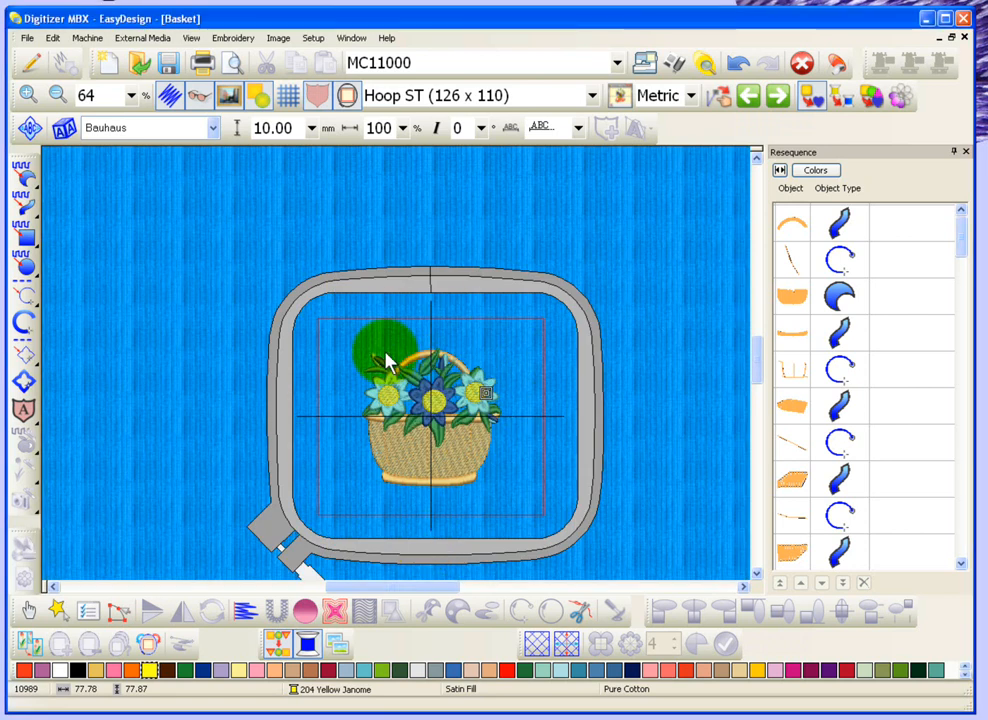
left_click_drag(384, 350, 500, 210)
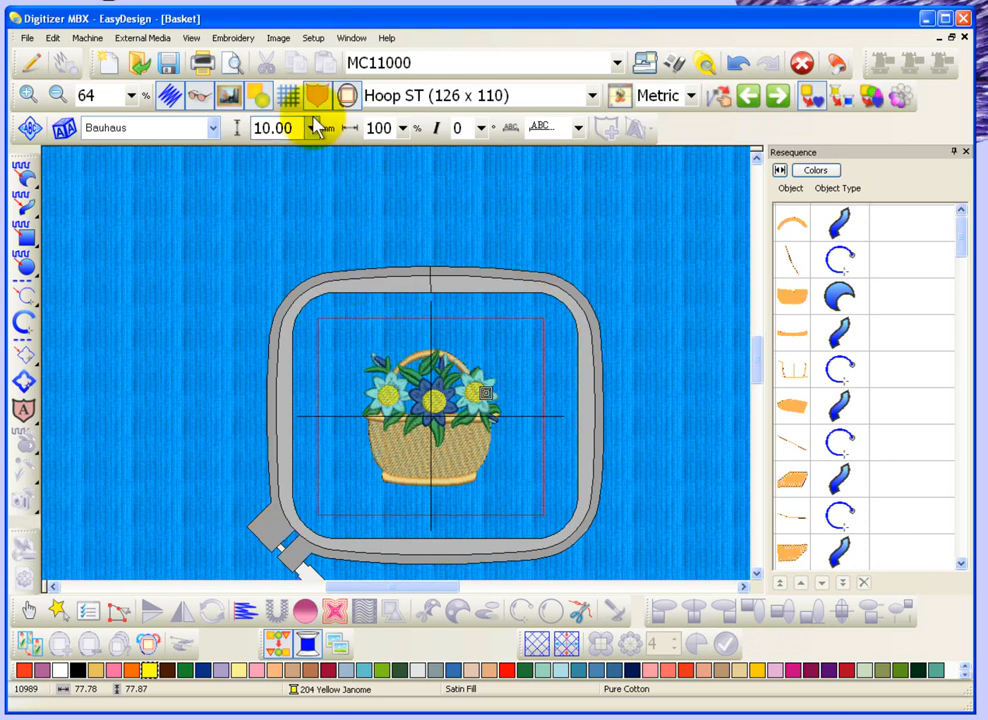
left_click(312, 36)
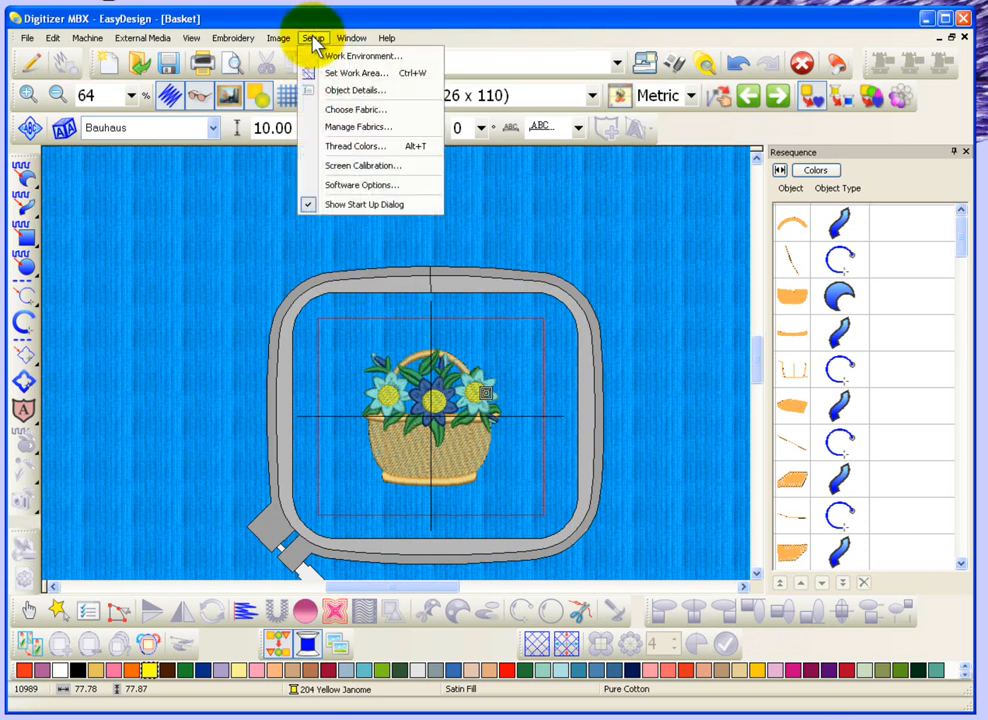
Step: In Work Environment, switch the background from fabric back to plain colours
left_click(352, 36)
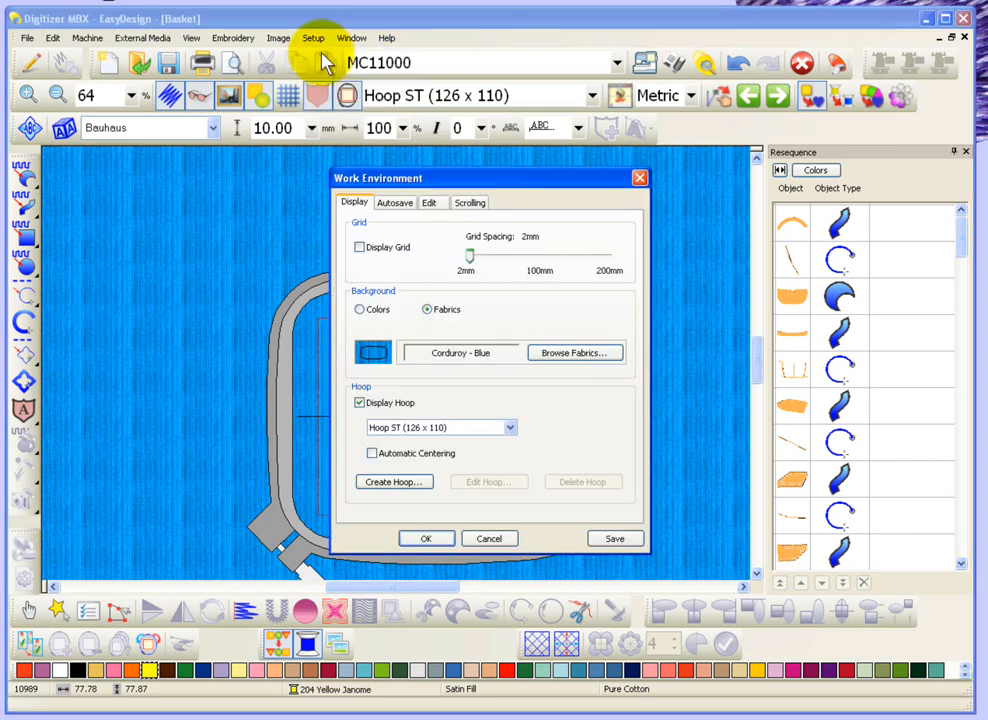
left_click(360, 308)
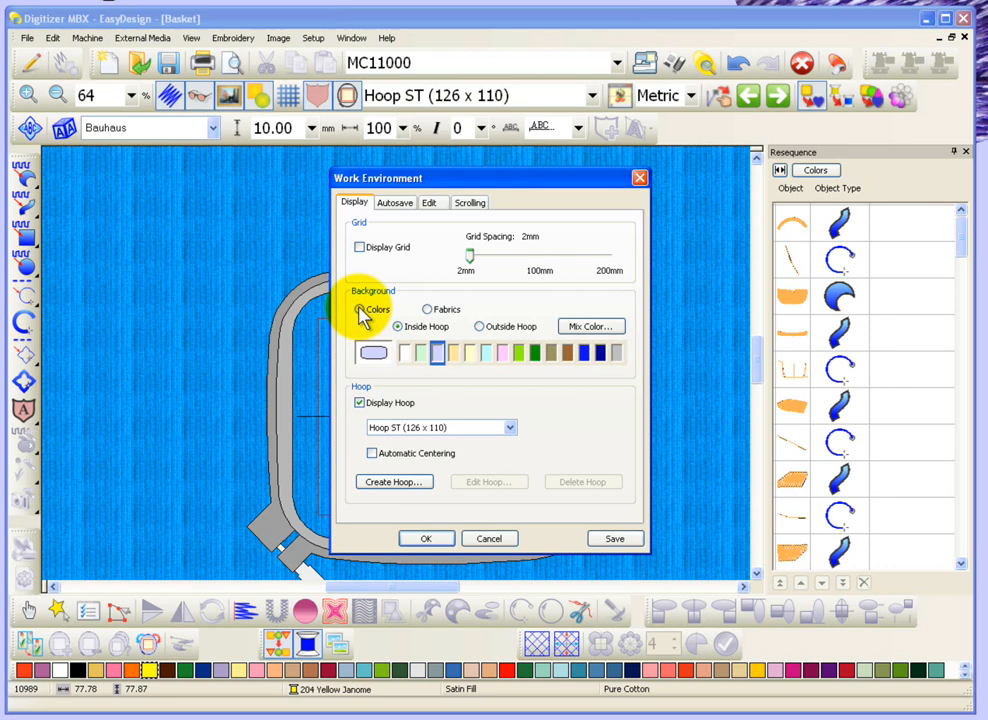
mouse_move(360, 348)
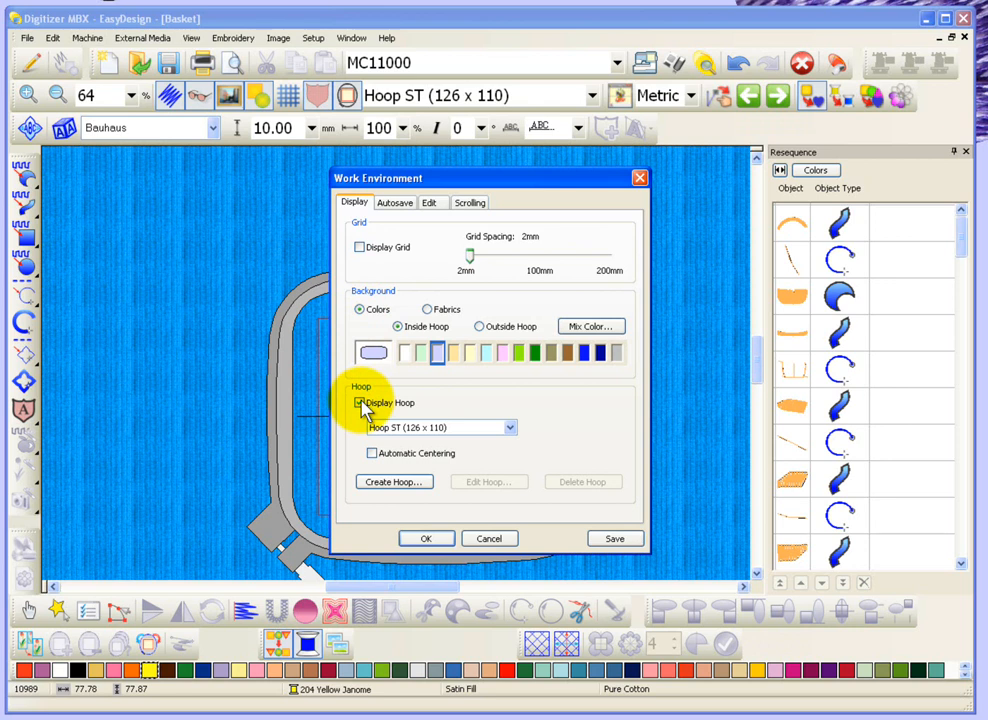
left_click(360, 402)
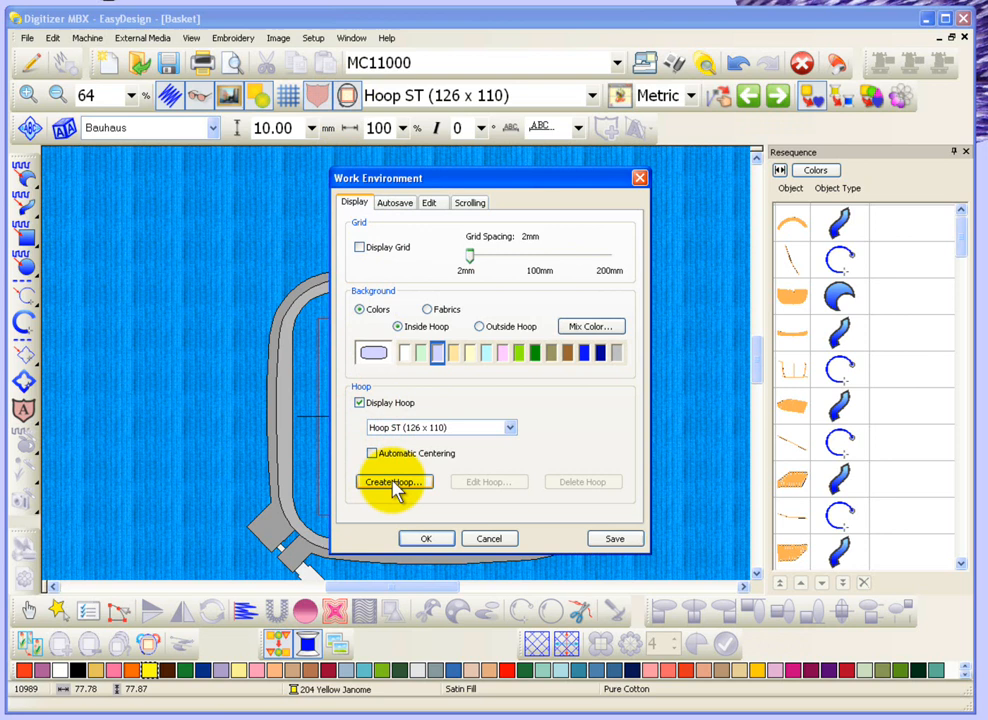
Step: Create a rectangular 400 × 400 mm hoop and save it as '400 square'
left_click(390, 482)
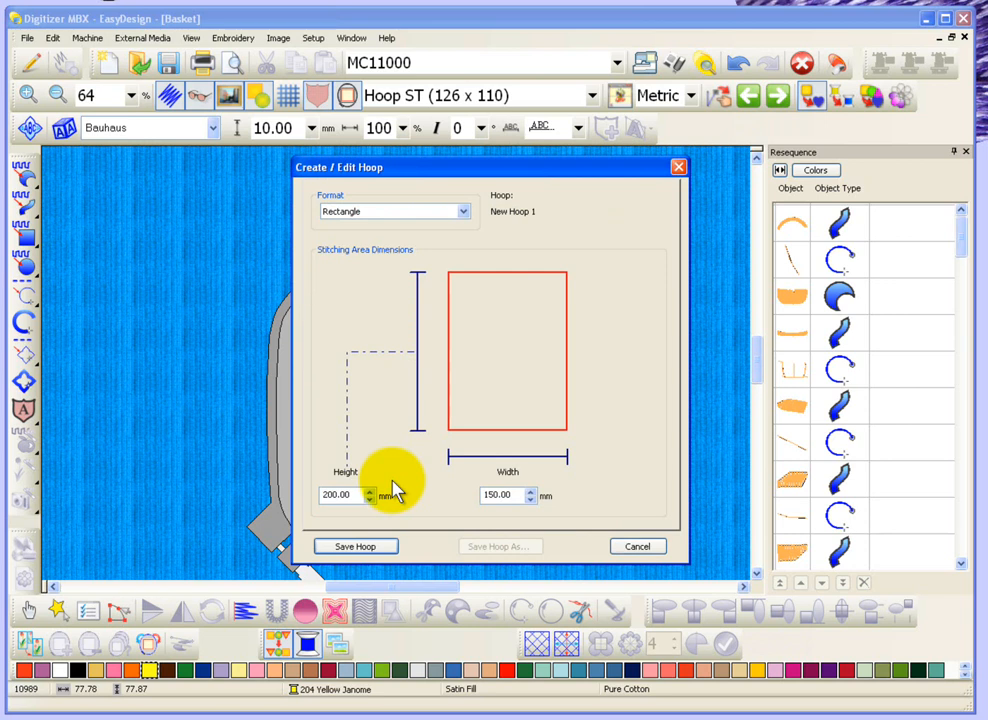
mouse_move(464, 216)
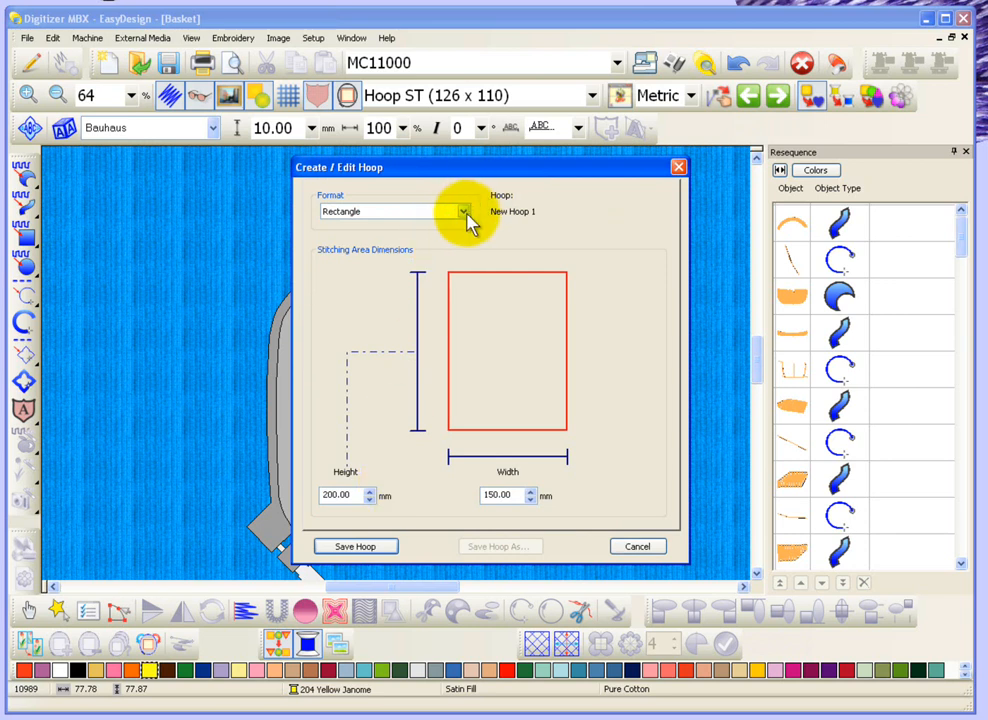
left_click(462, 212)
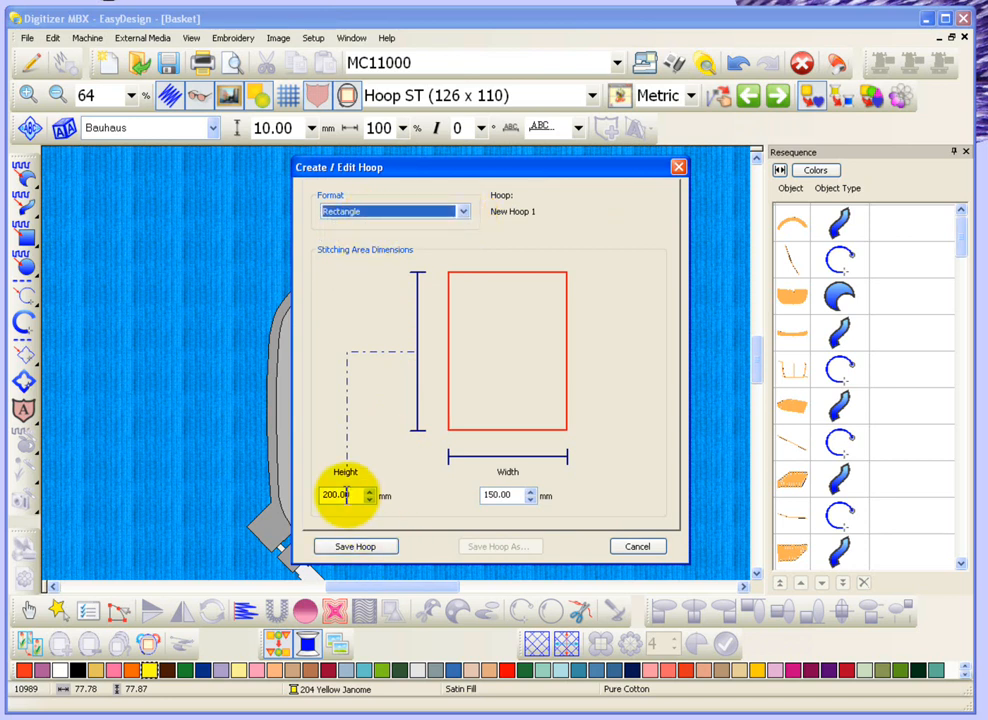
type("4")
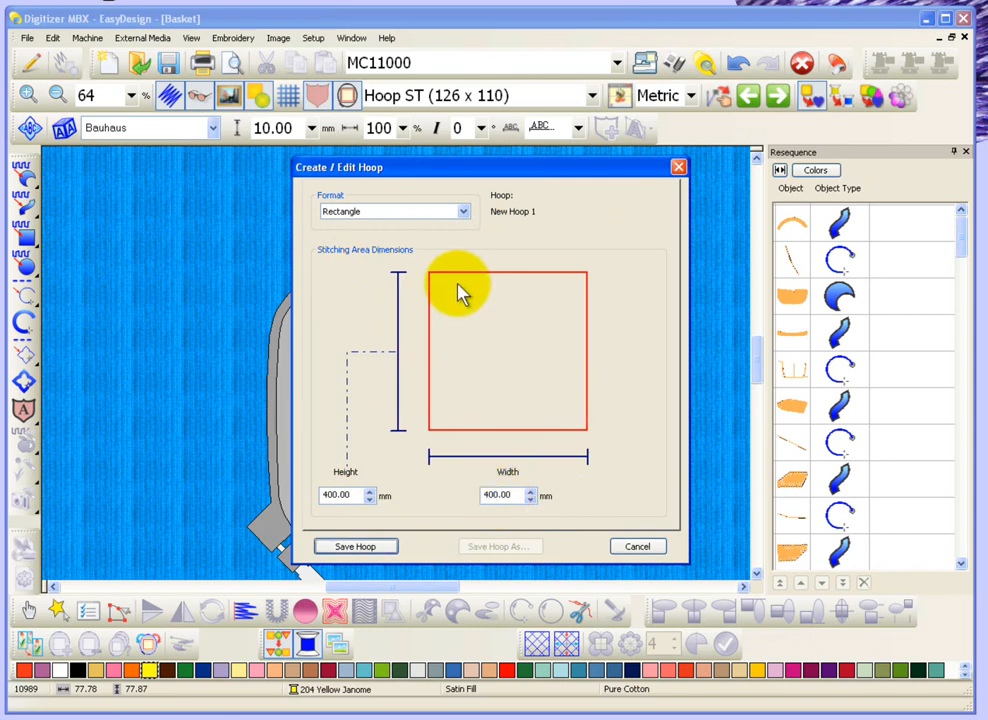
left_click(356, 546)
type("400")
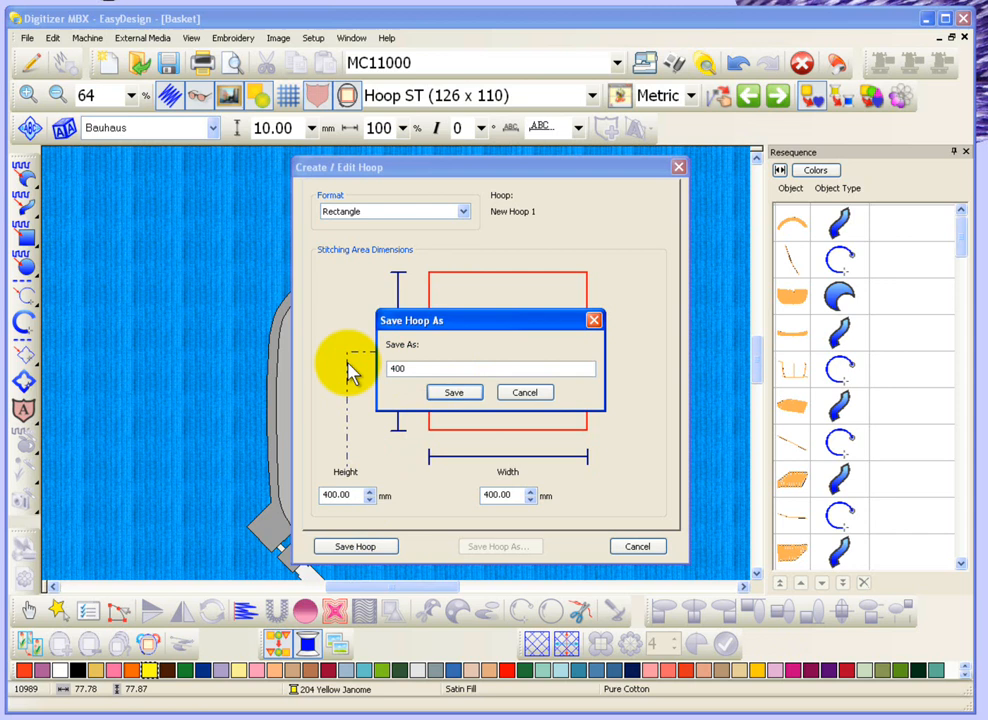
type("square")
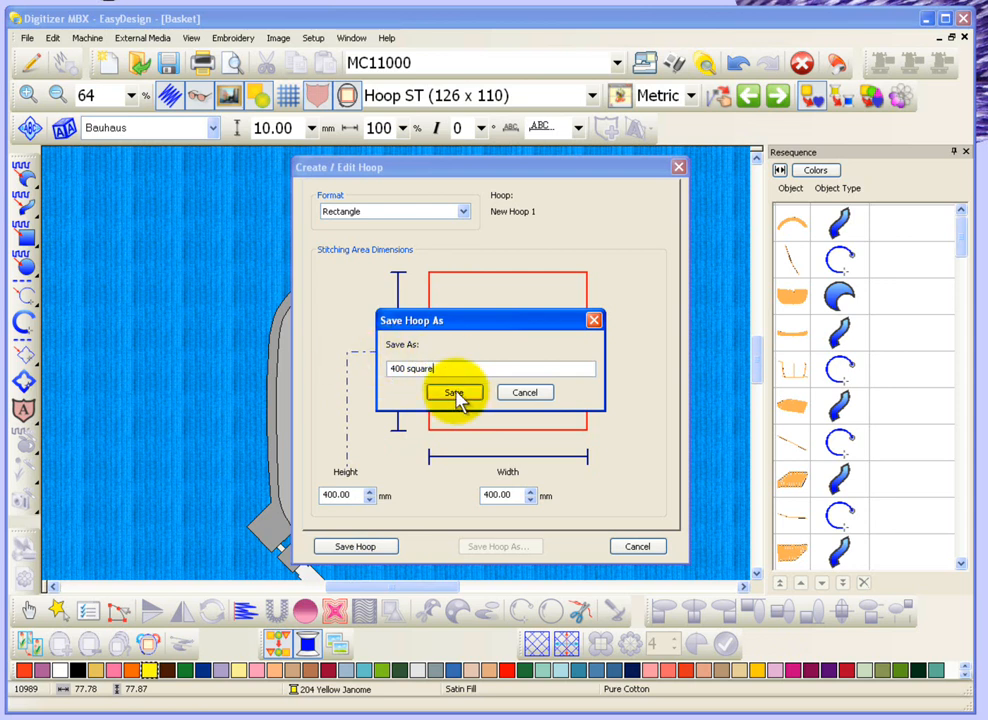
Step: Confirm the '400 square' hoop name and apply the environment settings
left_click(452, 392)
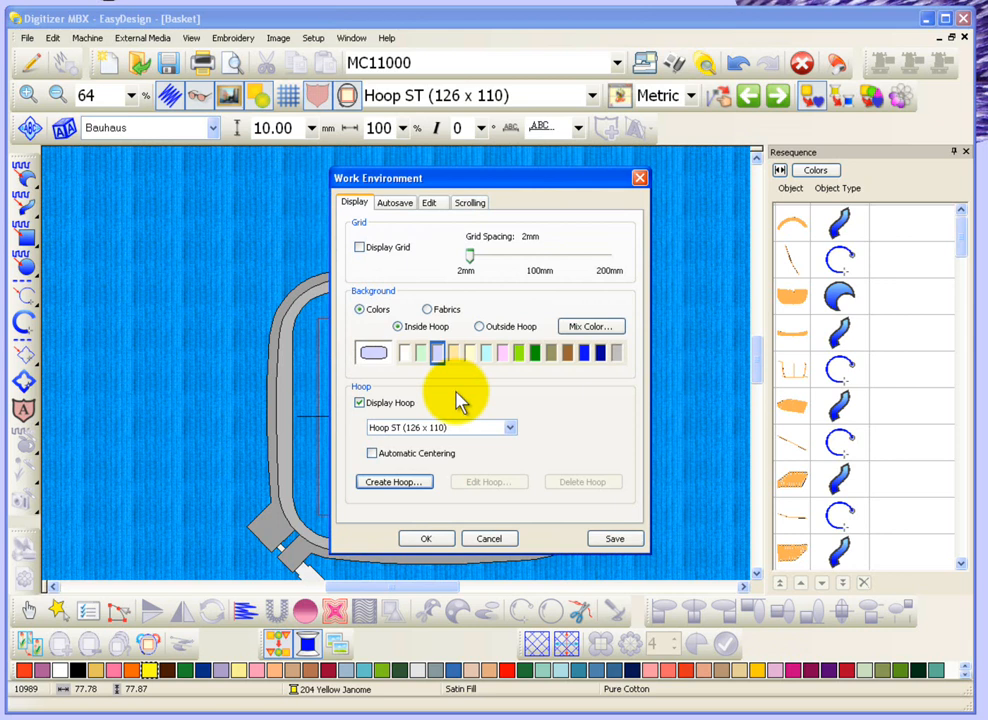
left_click(426, 538)
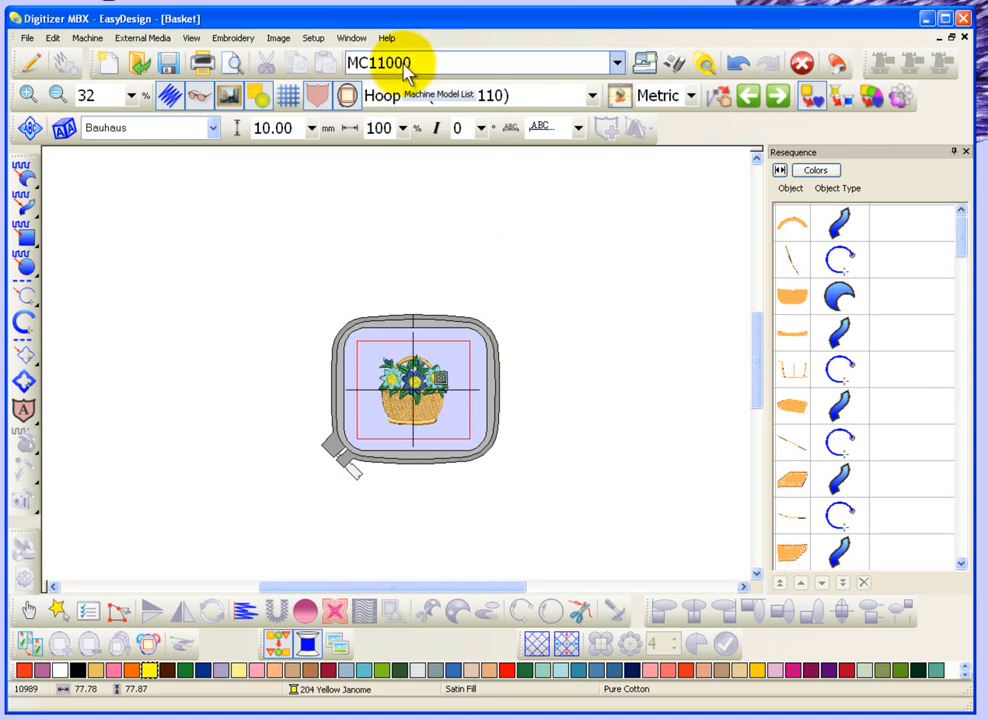
Step: Set the machine model to Other and switch the design to the 400 square hoop
left_click(616, 62)
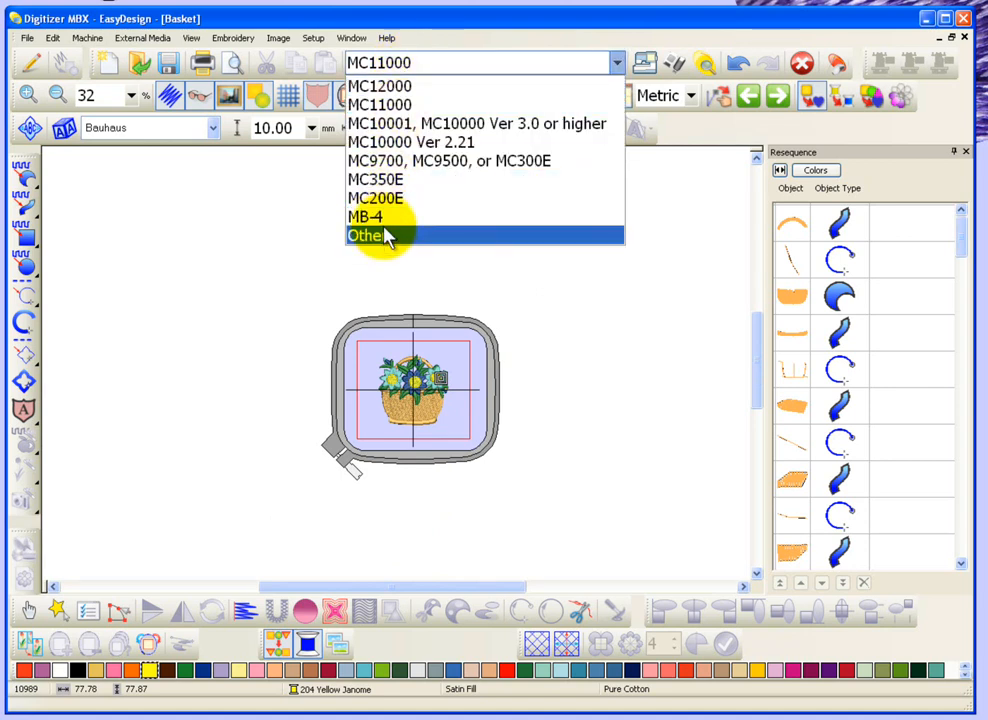
left_click(368, 236)
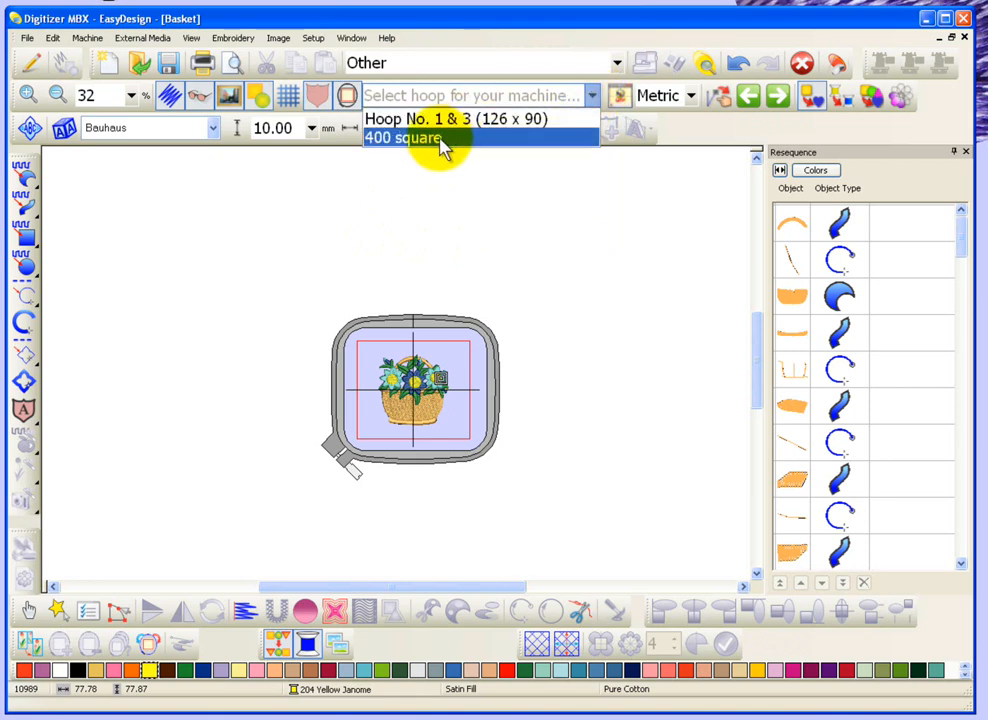
left_click(404, 138)
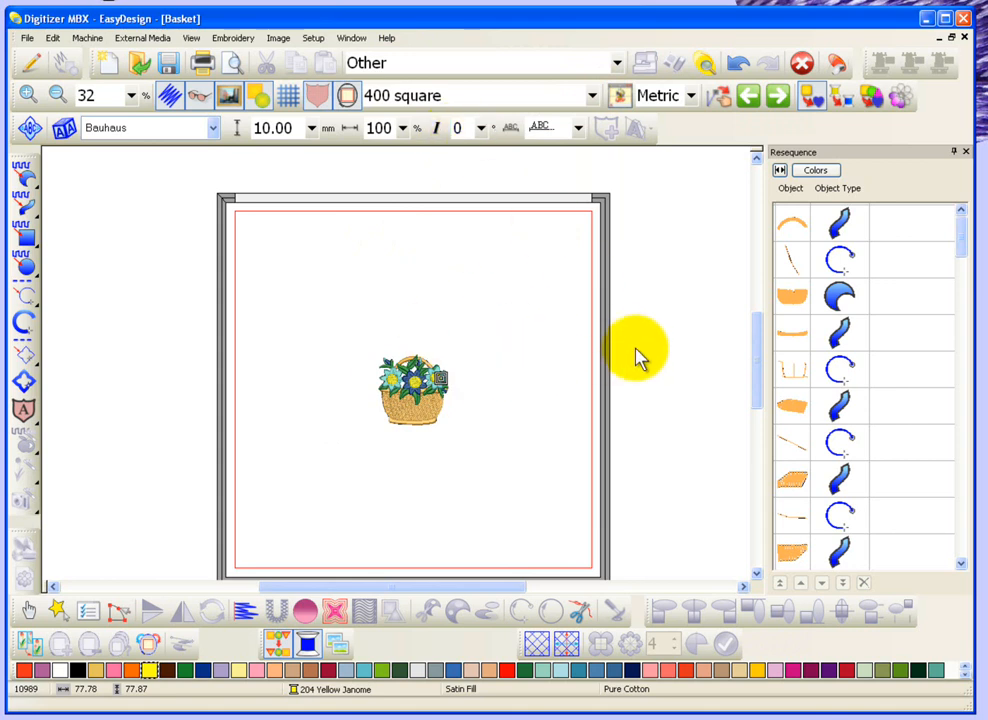
Step: Create an oval hoop 150 mm wide and 350 mm tall and save it as '350 oval'
left_click(312, 38)
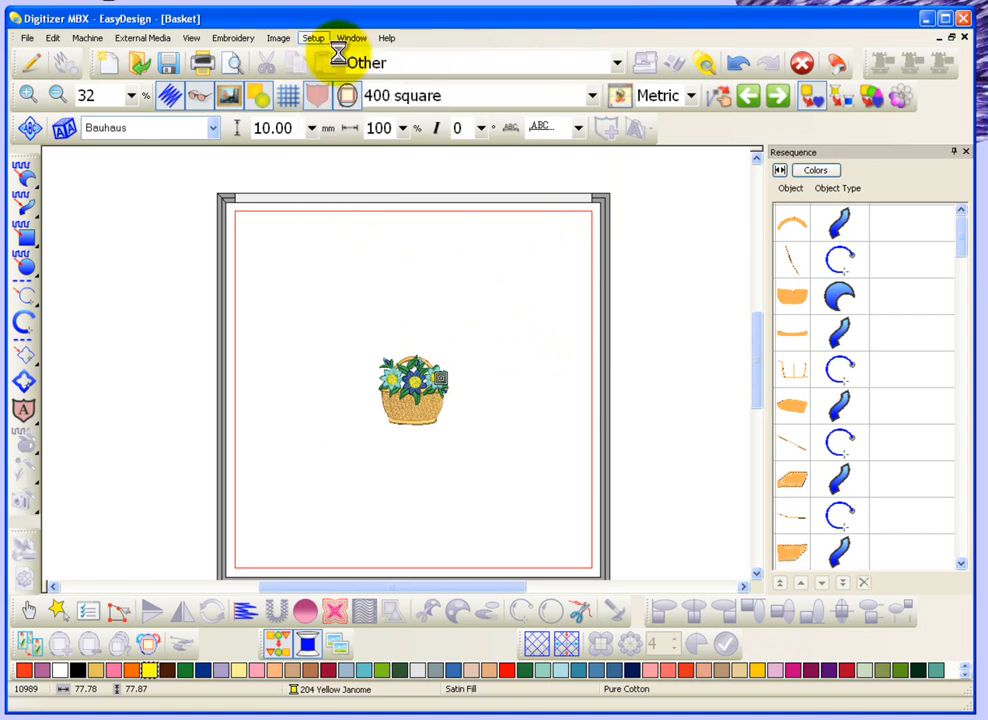
left_click(312, 36)
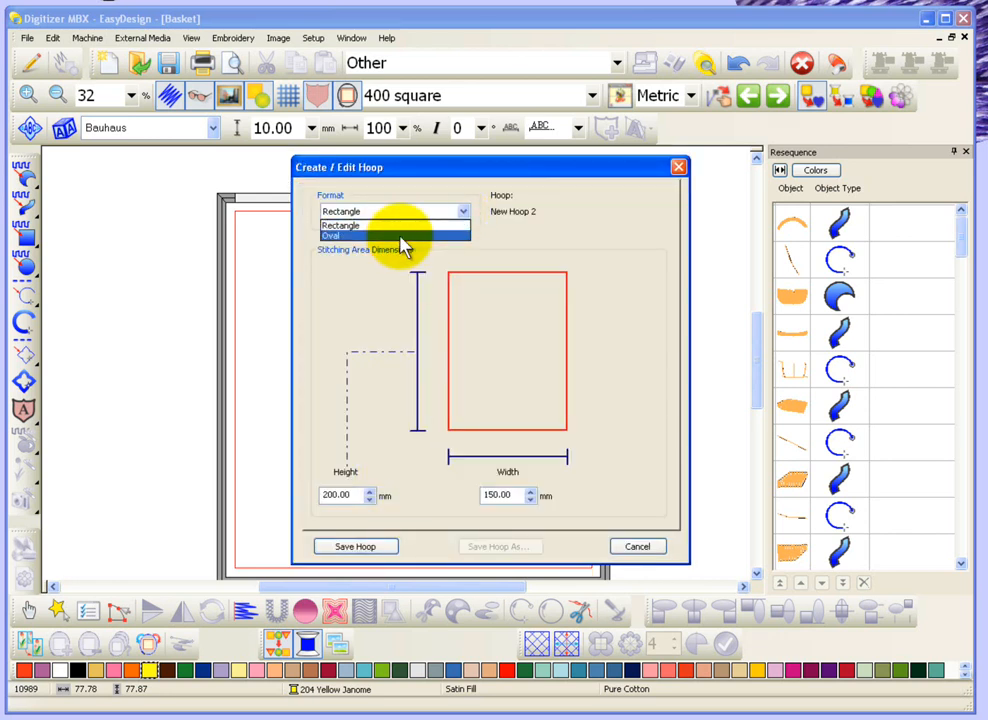
left_click(330, 236)
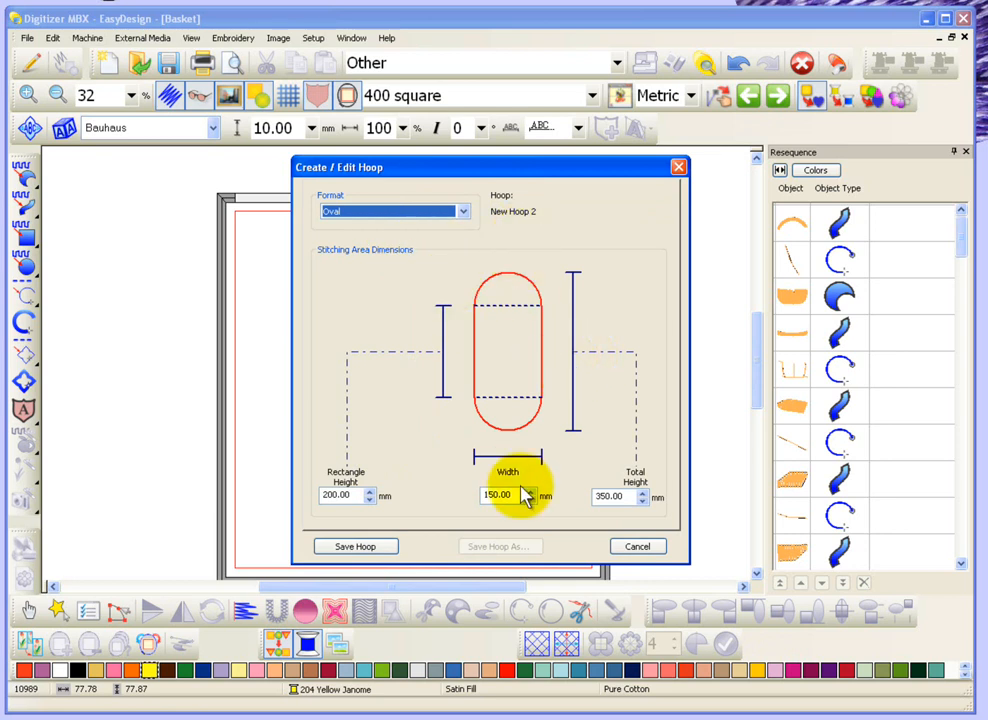
mouse_move(482, 400)
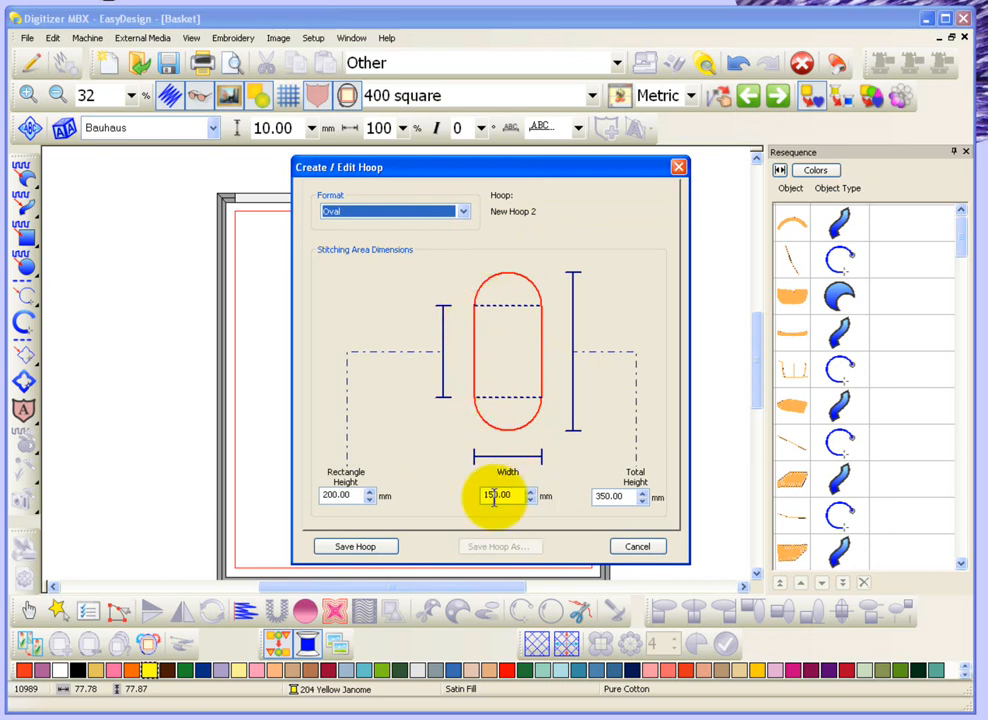
mouse_move(404, 546)
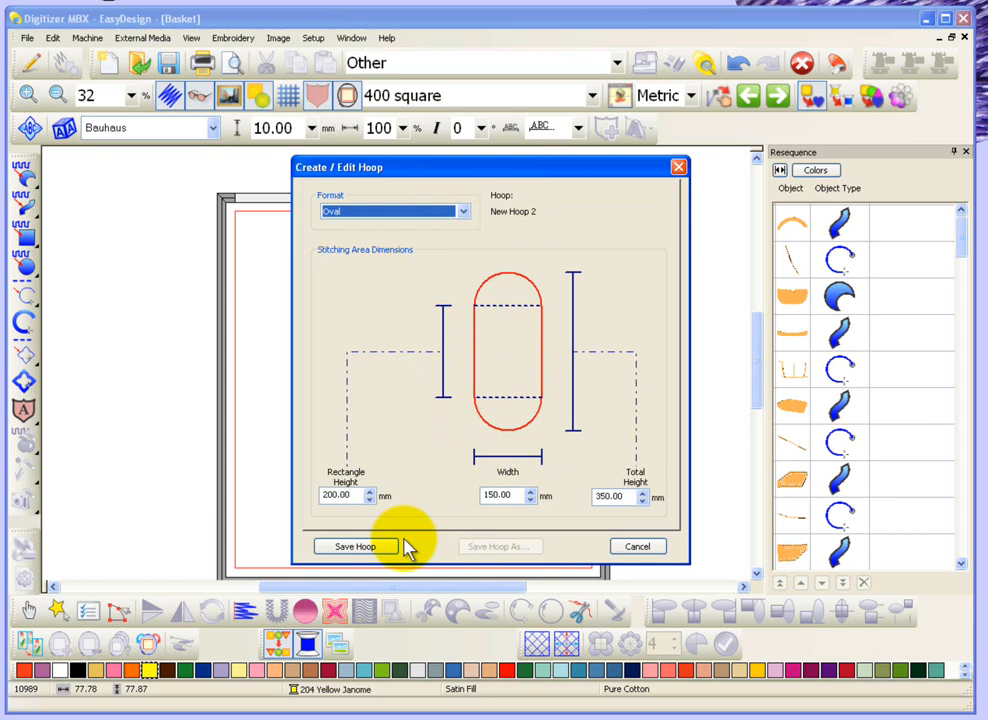
left_click(356, 546)
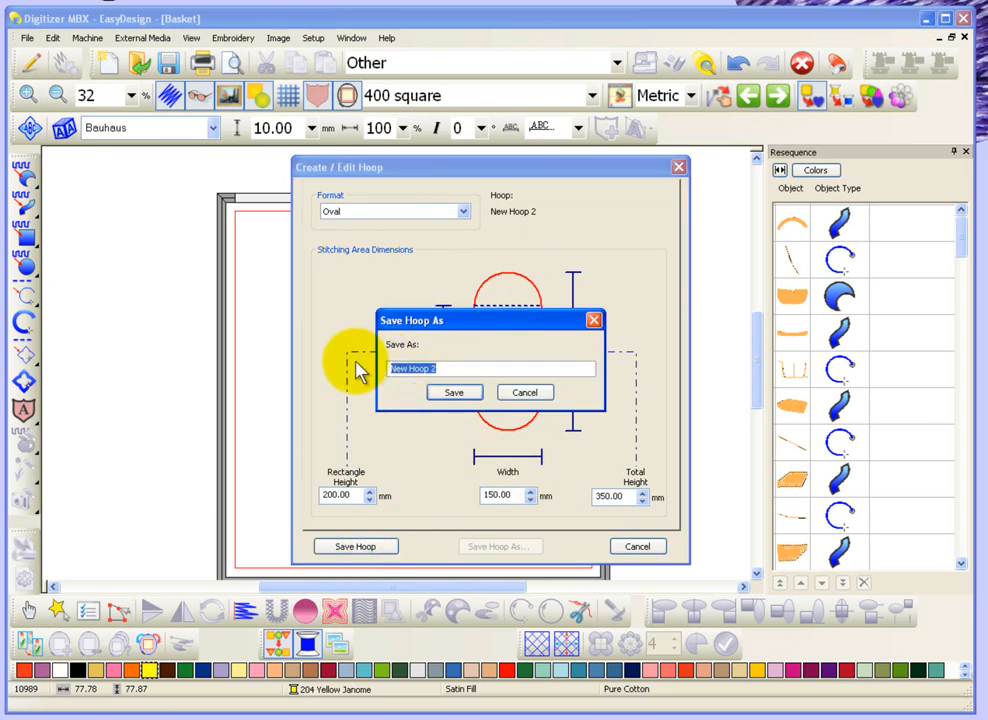
type("350 o")
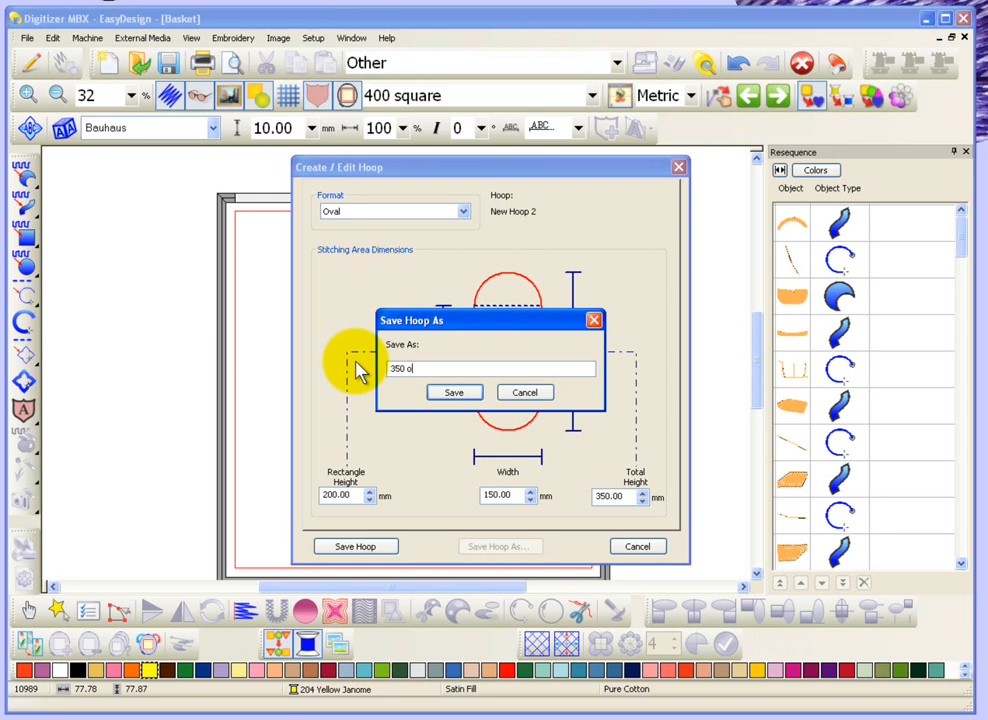
type("val")
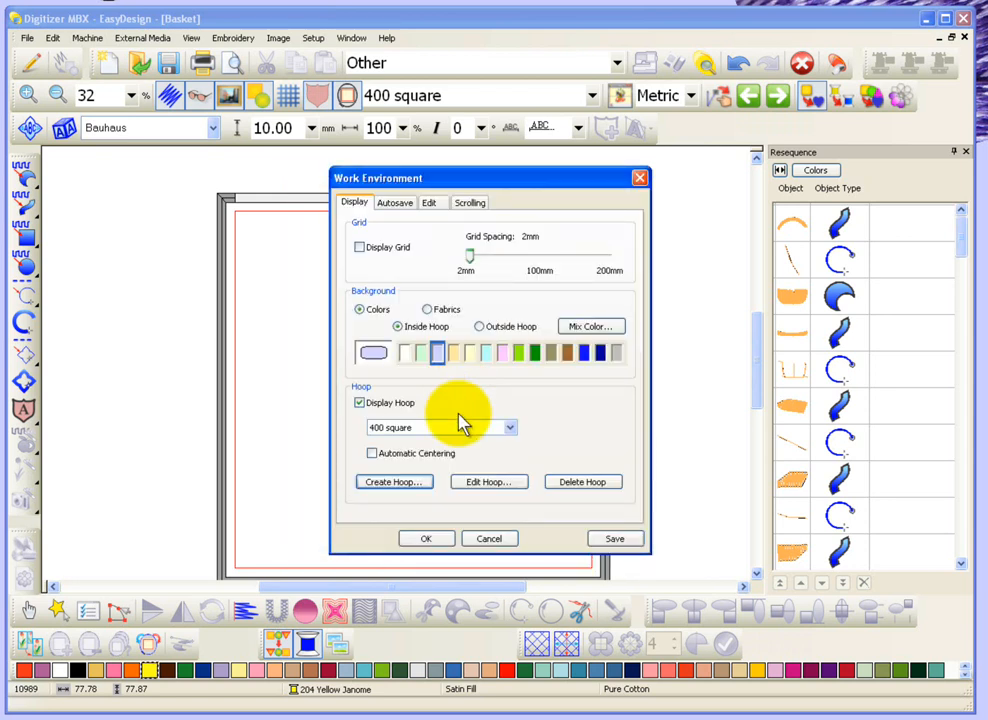
Step: Close the settings and switch the design's hoop to '350 oval'
left_click(426, 538)
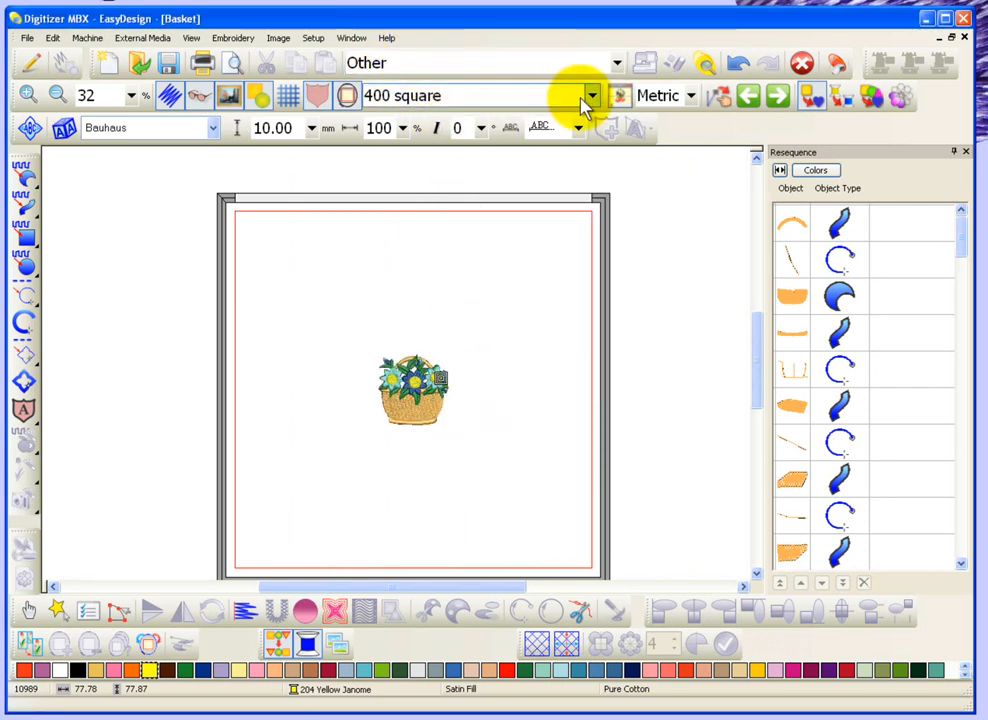
left_click(590, 96)
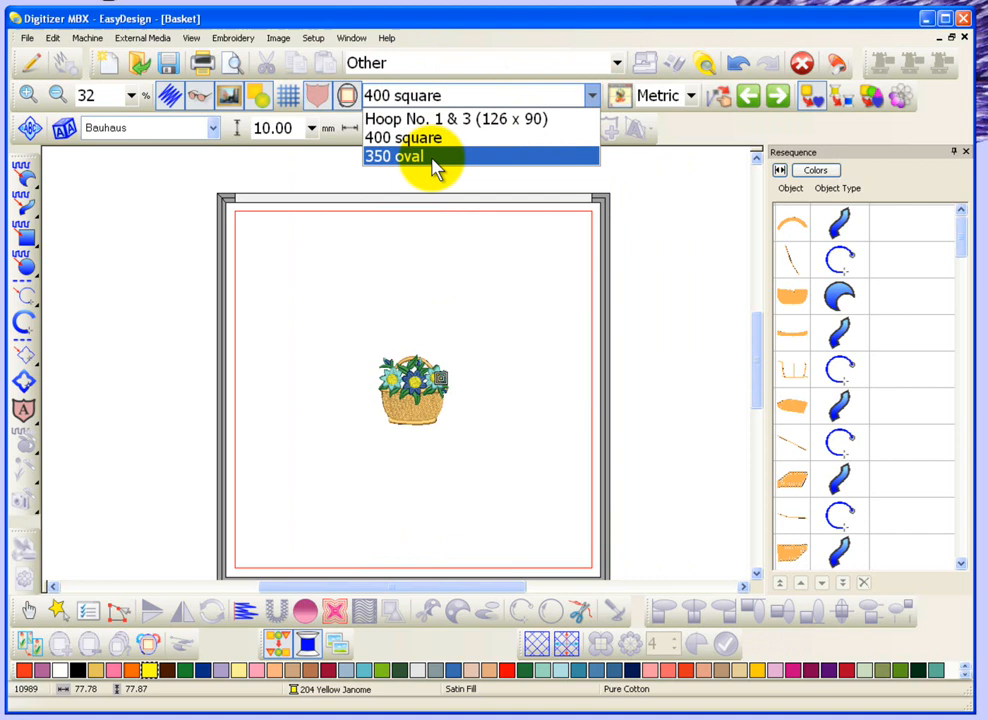
left_click(394, 156)
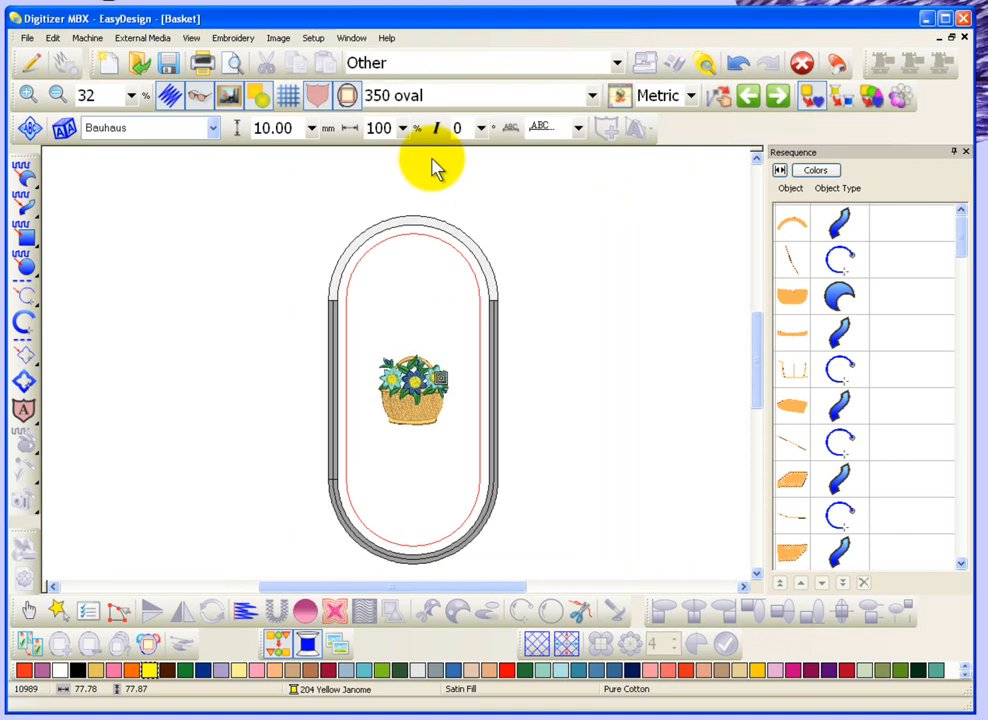
left_click(312, 36)
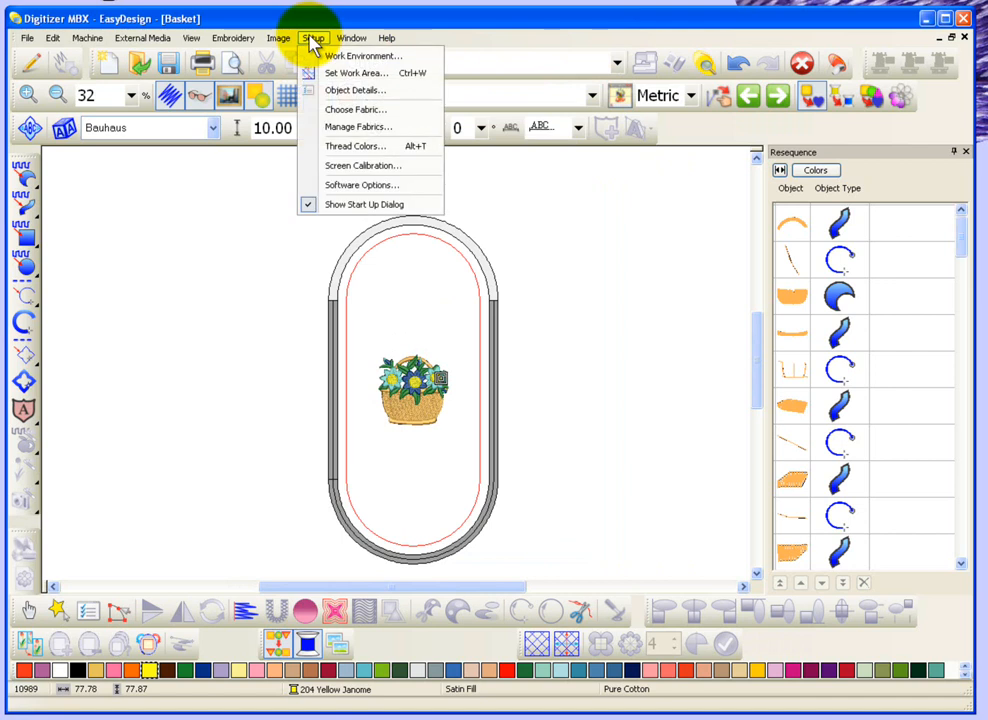
mouse_move(364, 56)
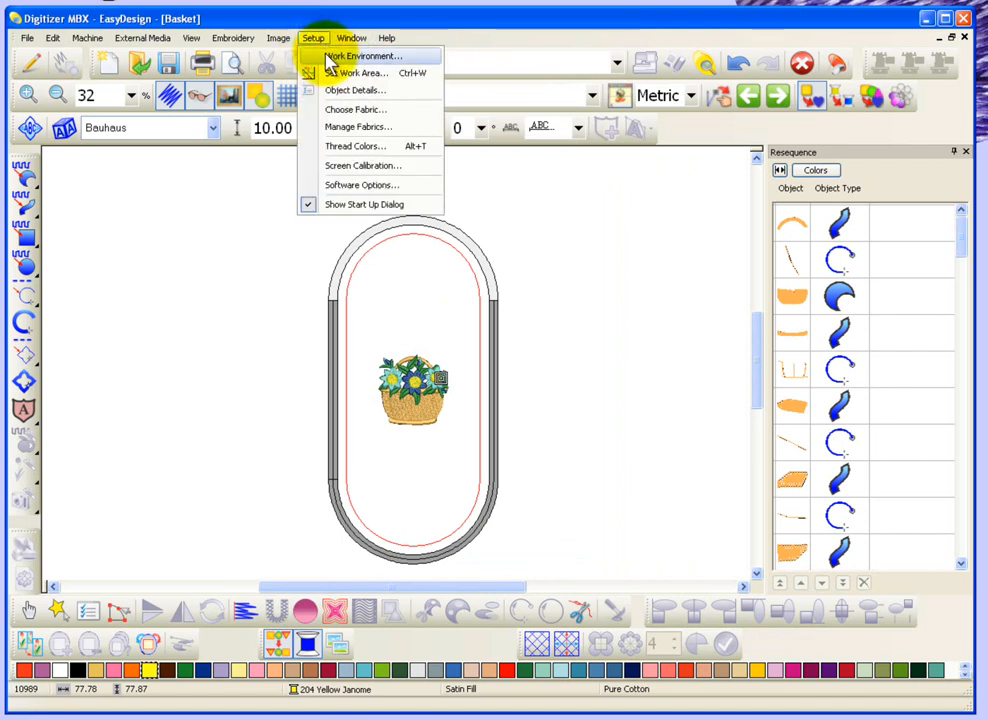
Step: Enable automatic design saving every 10.00 minutes in the Work Environment Autosave settings
left_click(366, 56)
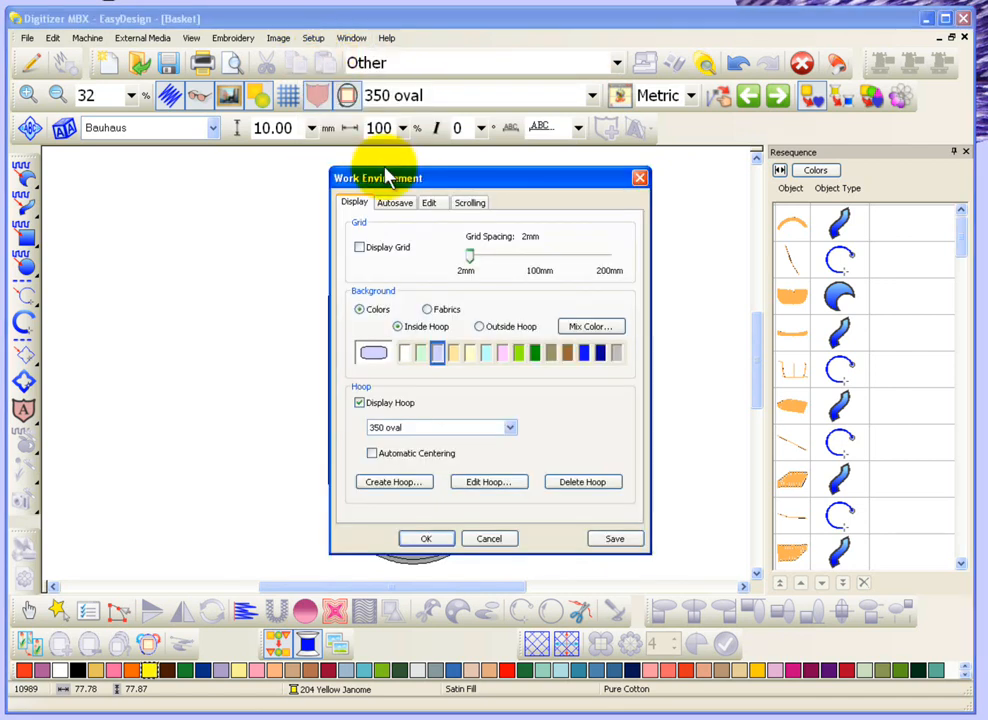
mouse_move(378, 240)
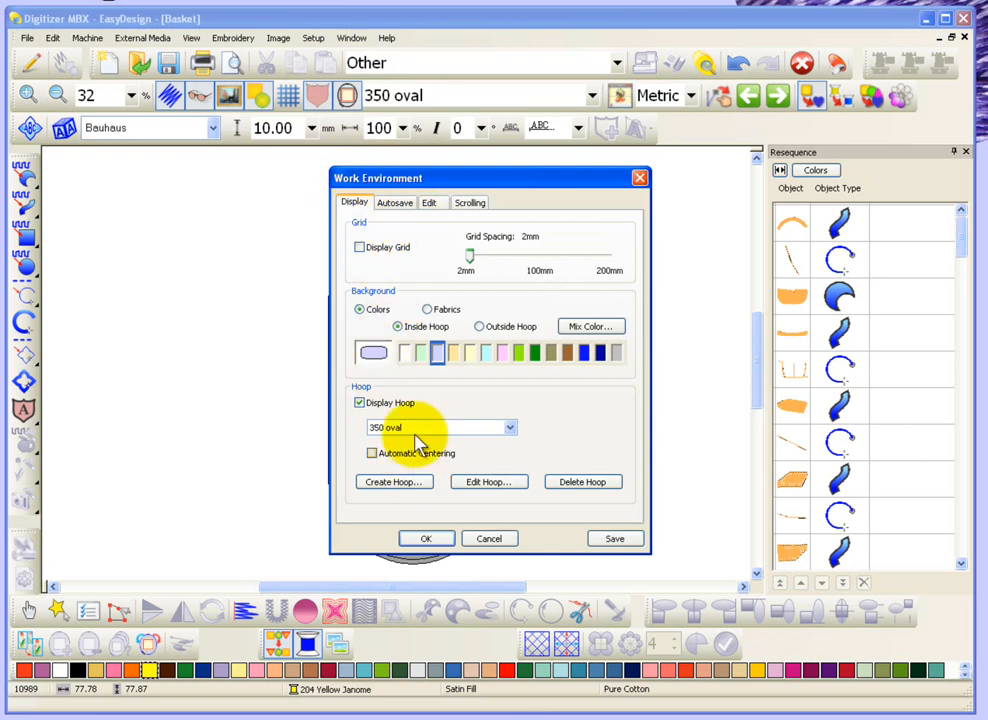
left_click(396, 202)
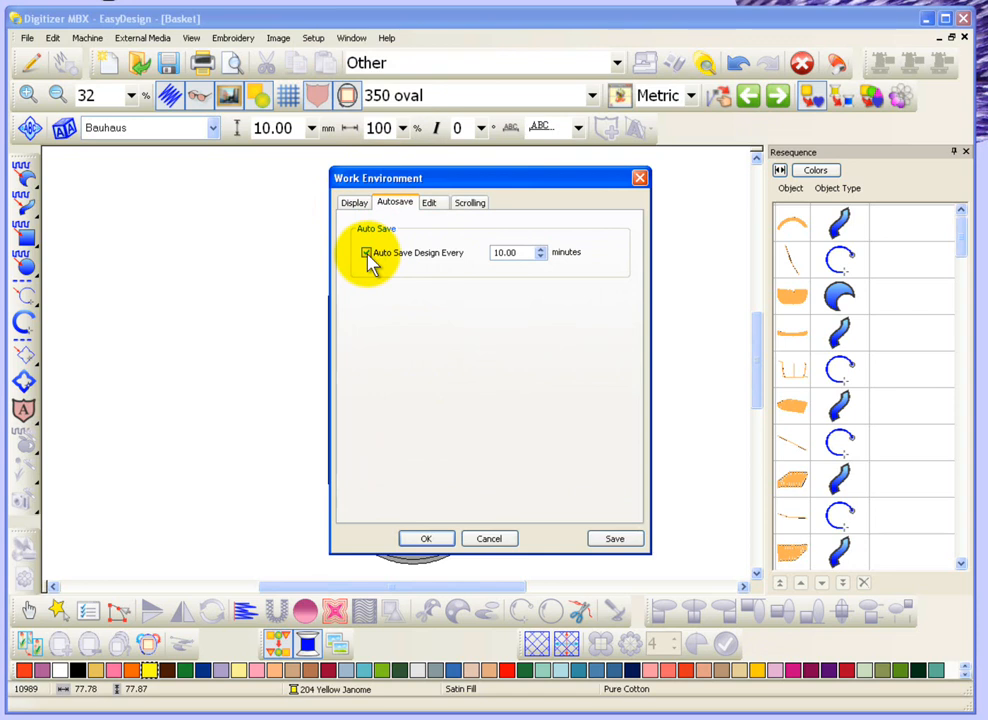
left_click(366, 252)
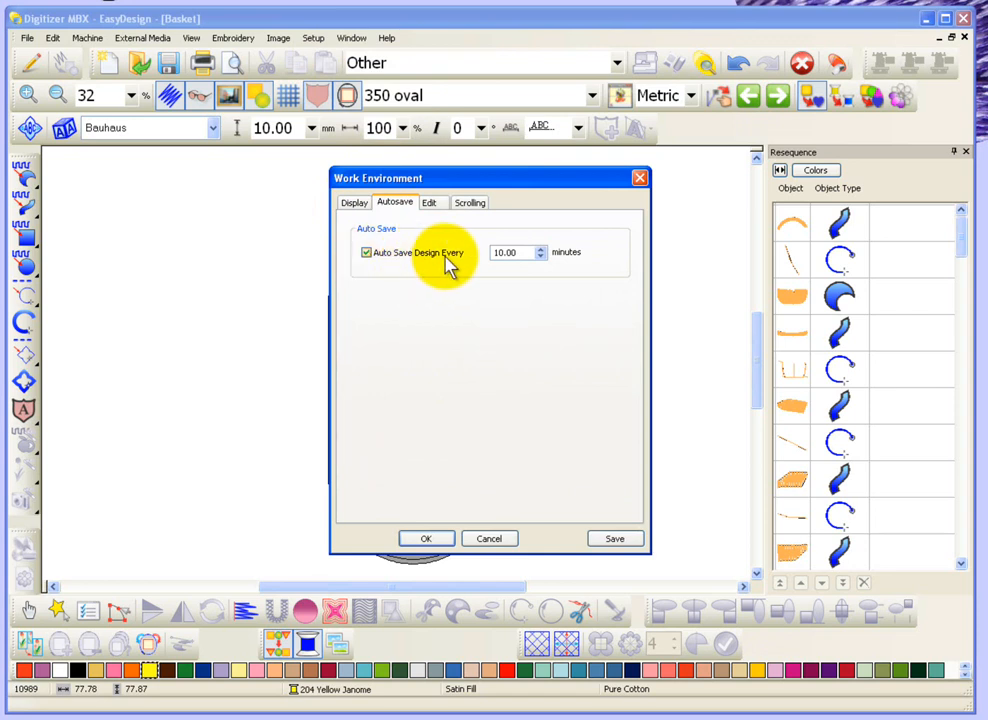
mouse_move(490, 340)
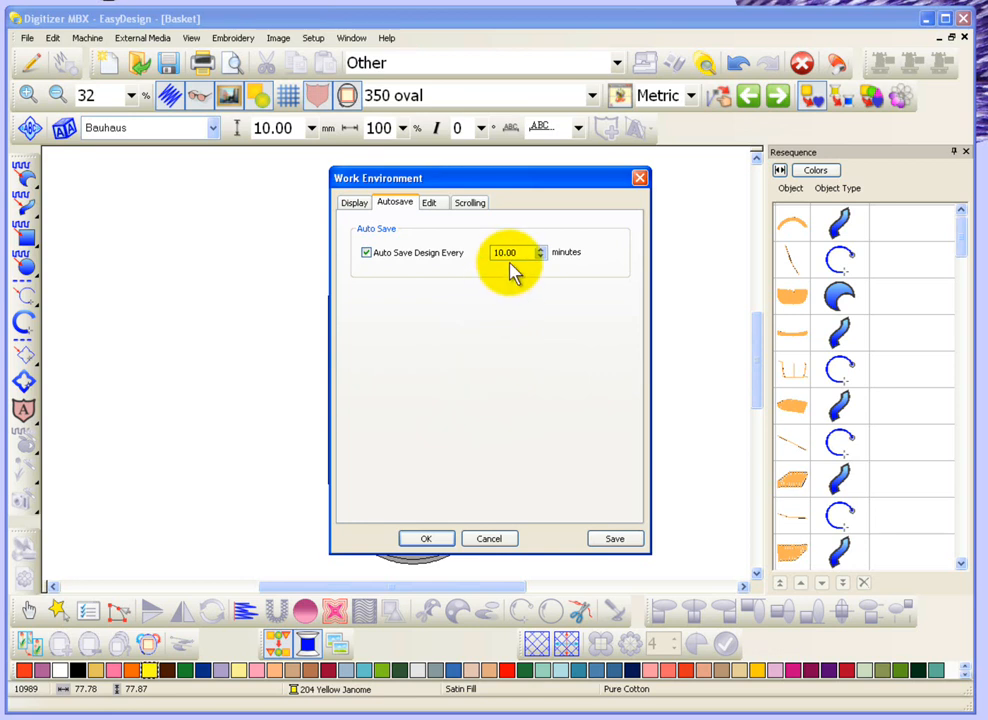
mouse_move(476, 400)
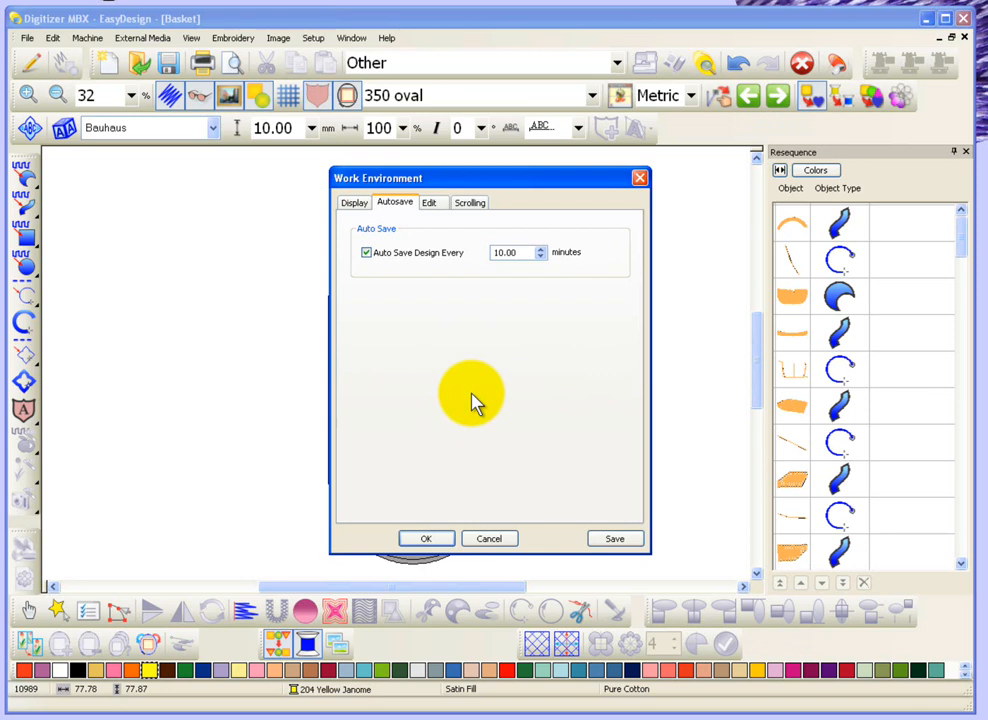
mouse_move(544, 272)
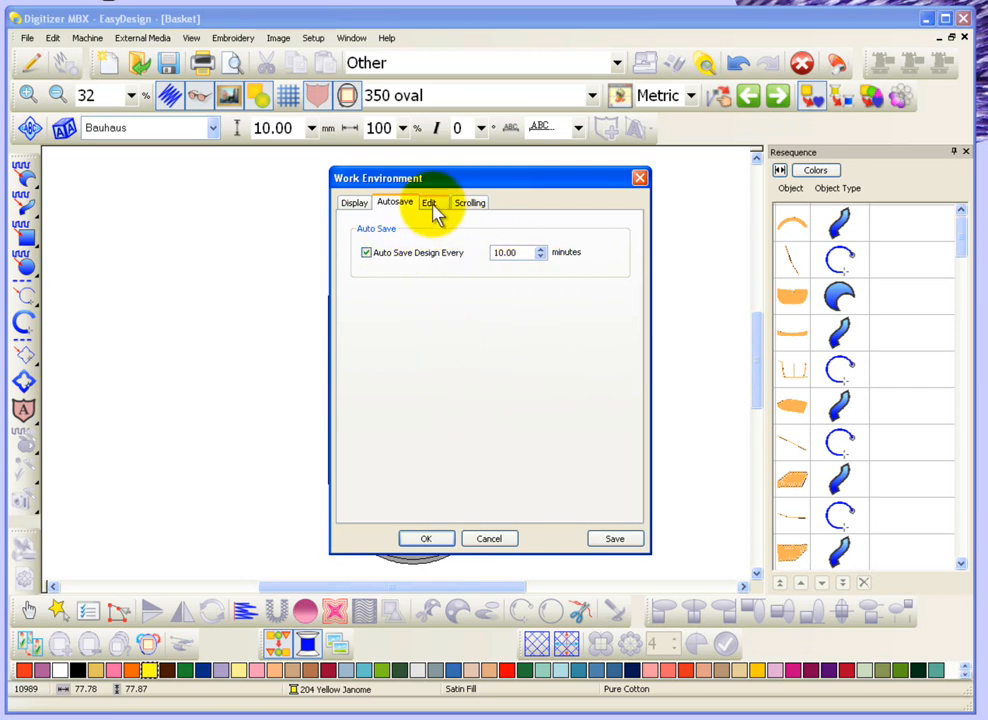
Step: Try Shift Objects for duplicates in the Edit settings, then restore Object Position
left_click(430, 202)
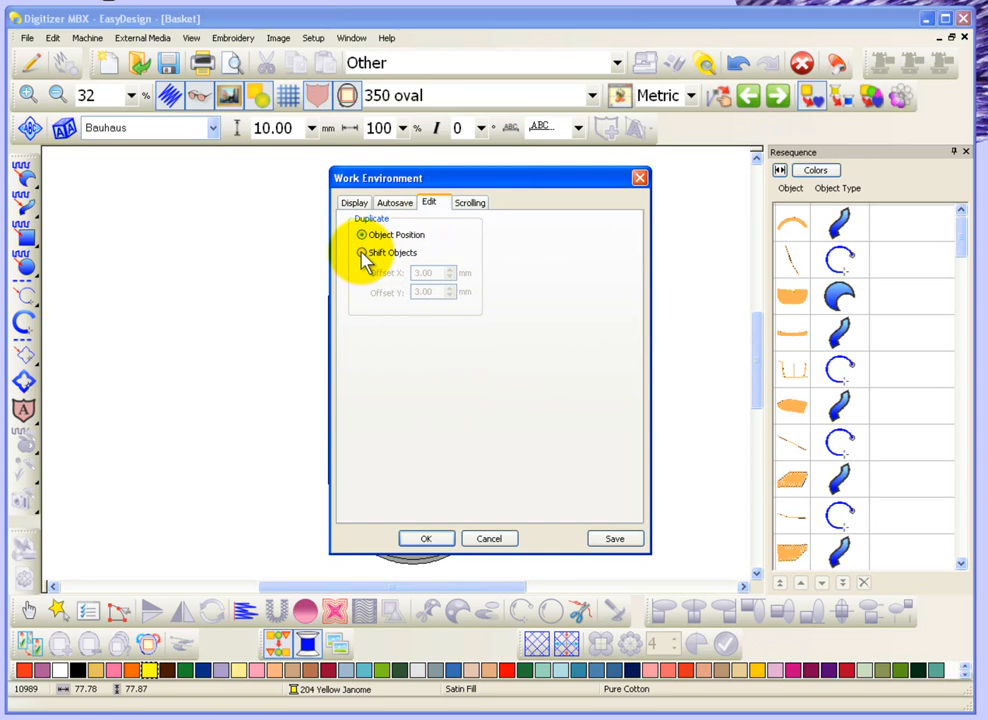
left_click(360, 252)
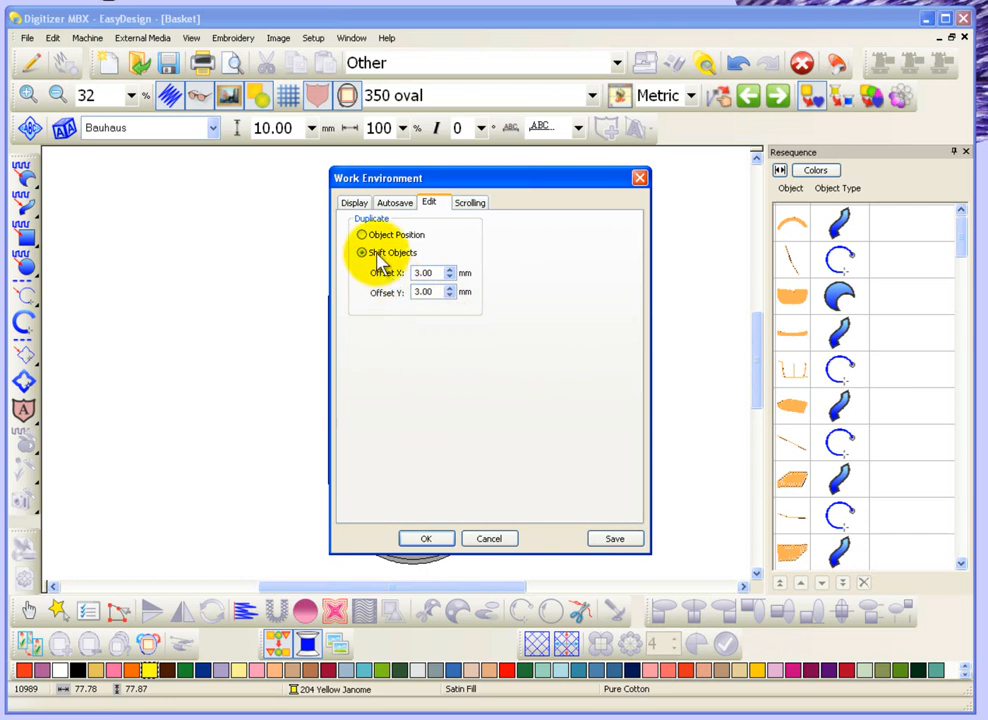
left_click(362, 234)
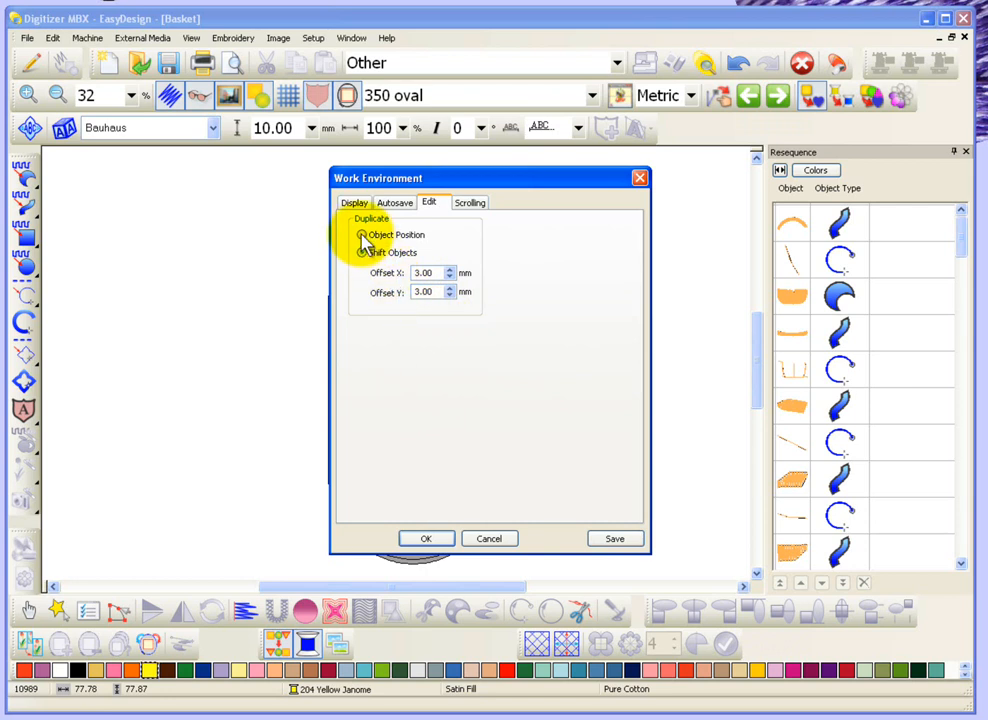
left_click(360, 234)
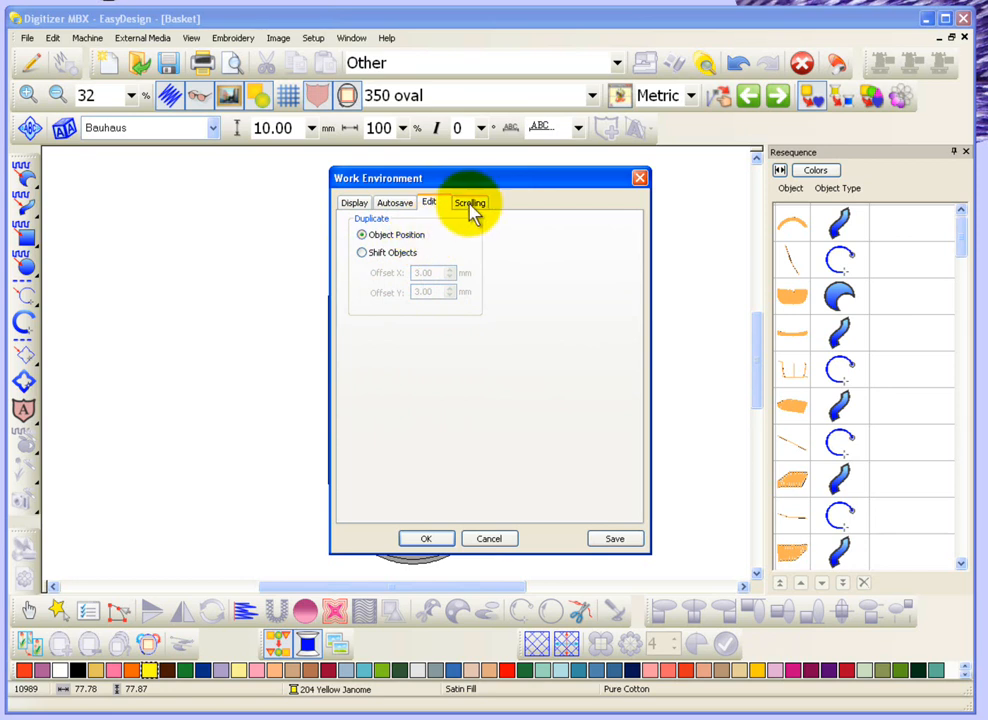
Step: Review the Scrolling settings: Auto Scroll enabled, mouse wheel zooming 2X
left_click(470, 202)
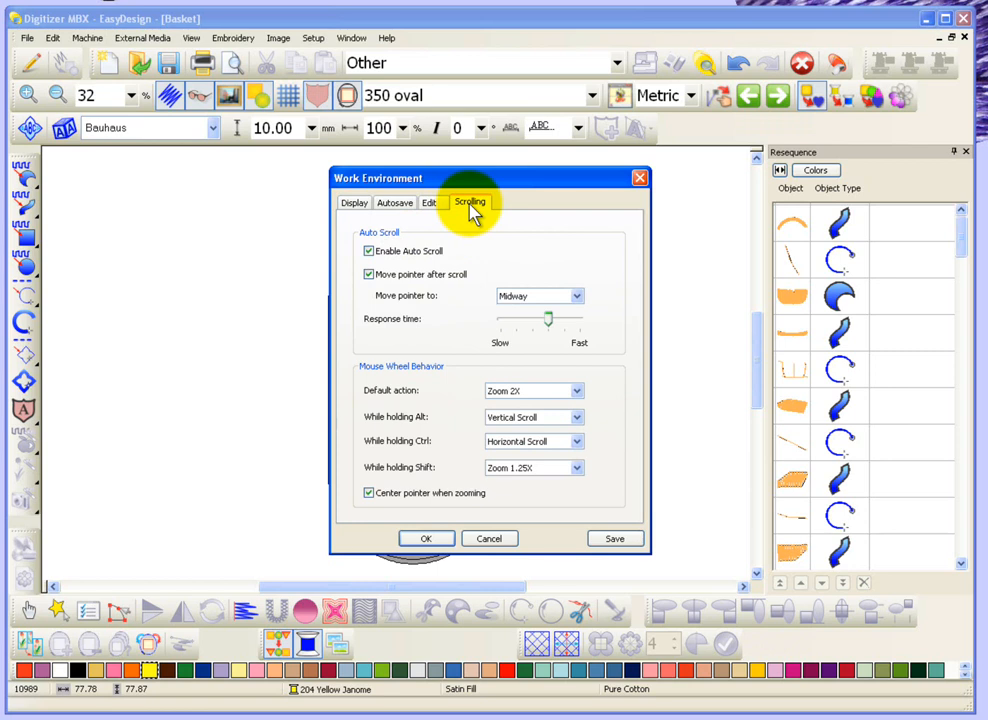
mouse_move(432, 270)
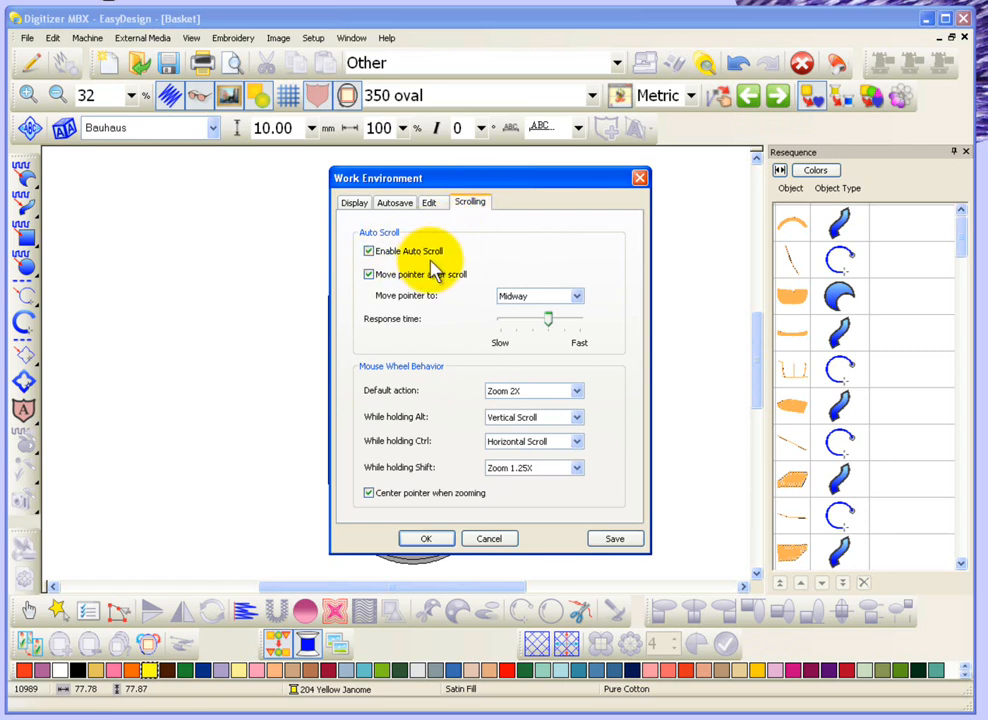
mouse_move(460, 270)
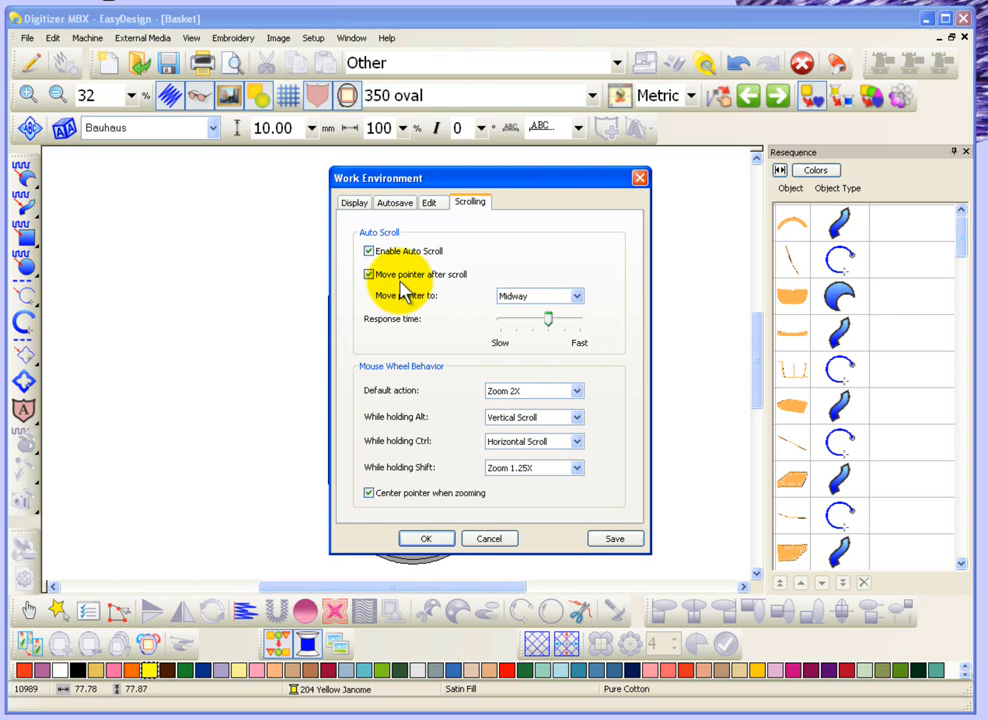
mouse_move(444, 304)
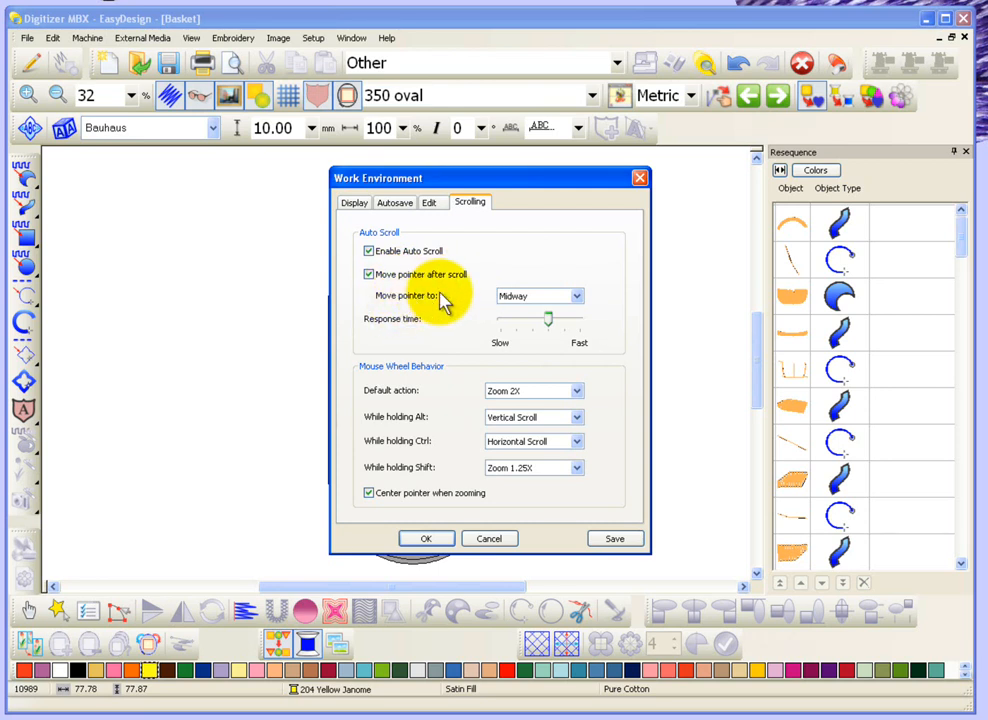
mouse_move(580, 296)
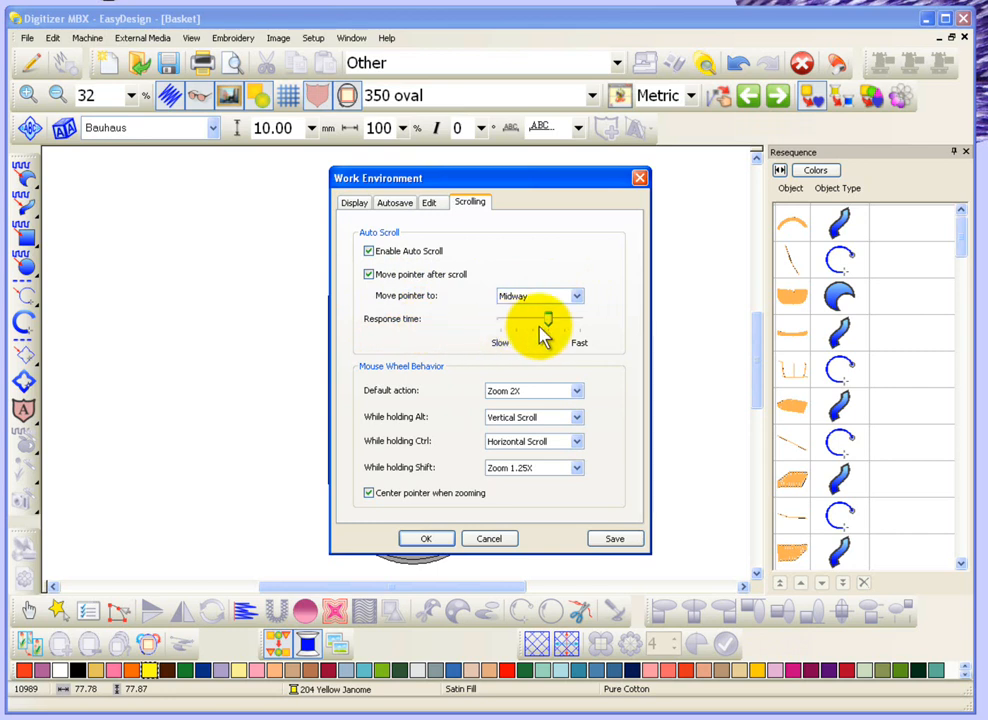
mouse_move(378, 420)
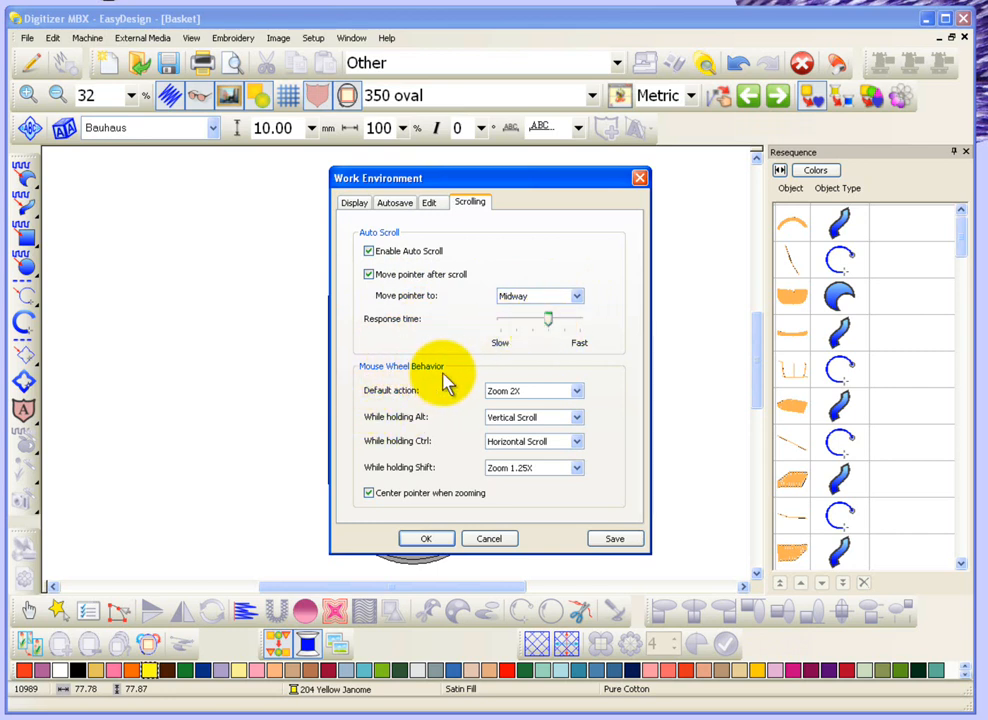
mouse_move(402, 404)
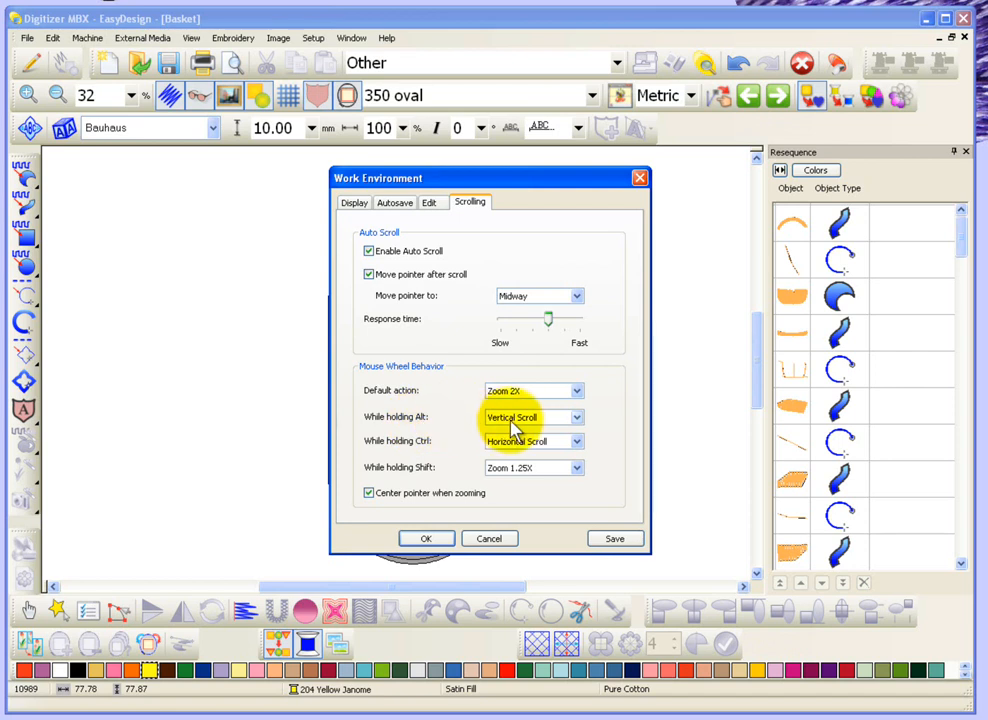
mouse_move(580, 428)
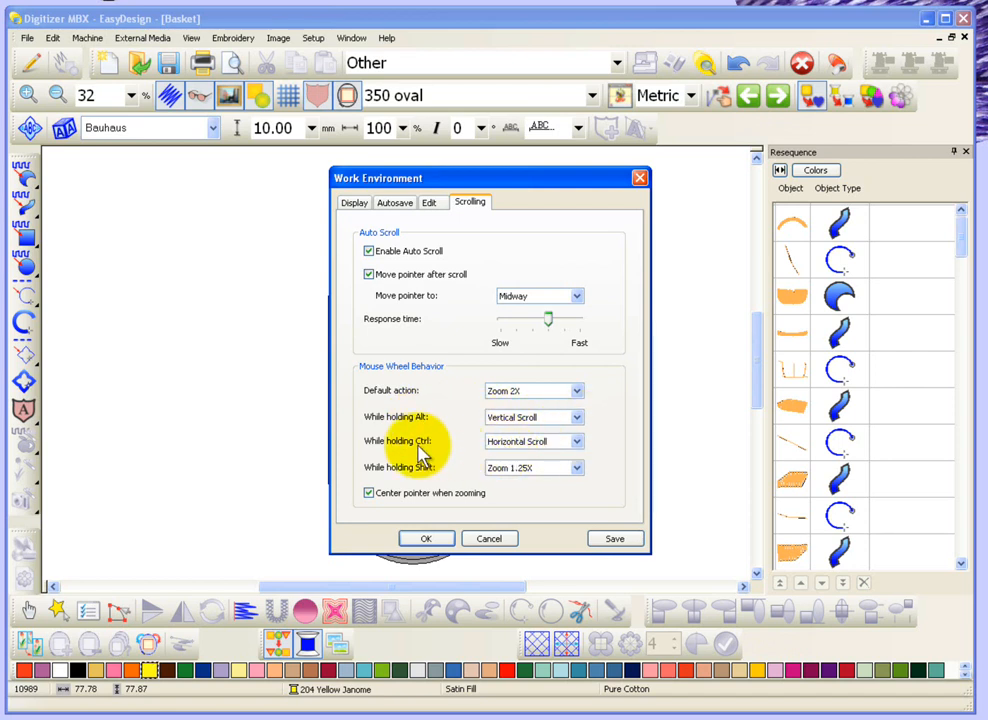
mouse_move(588, 450)
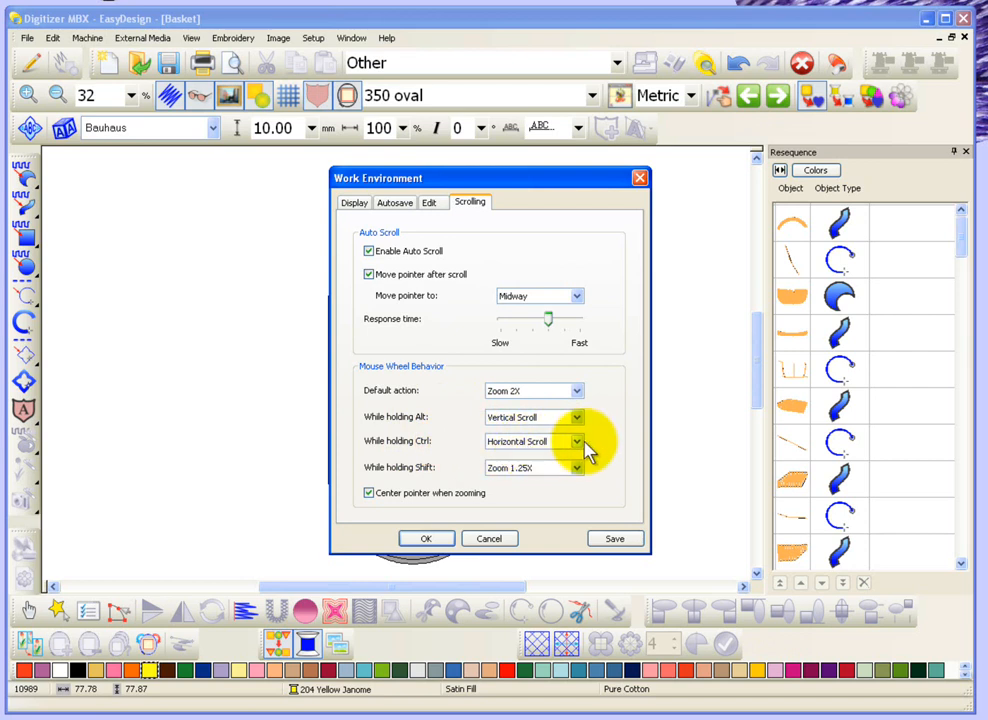
mouse_move(536, 488)
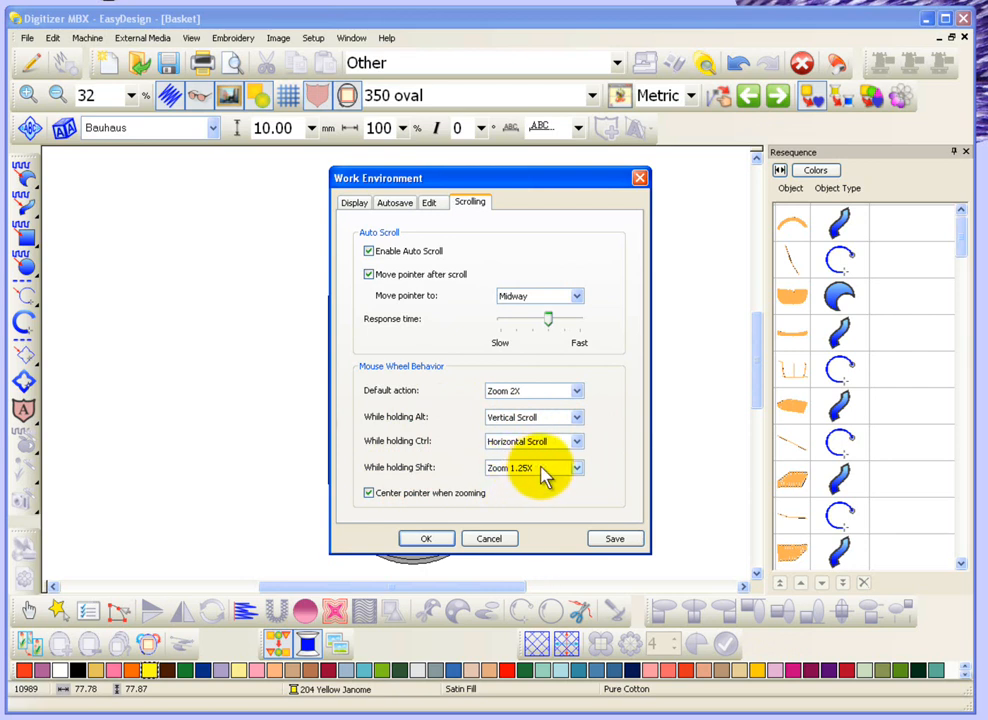
mouse_move(458, 470)
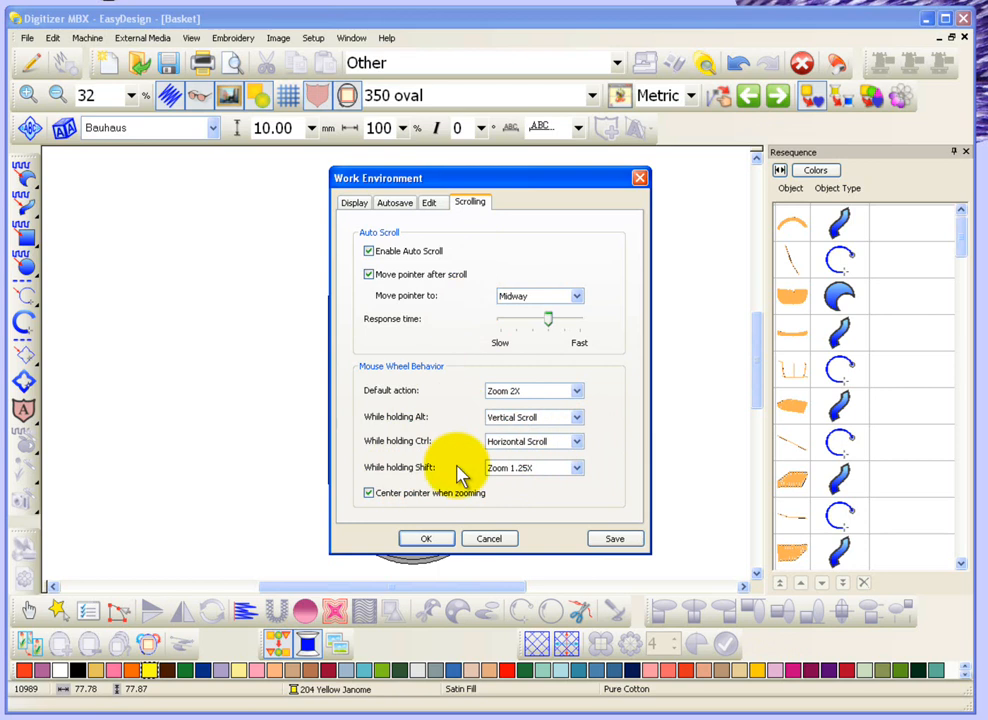
mouse_move(520, 256)
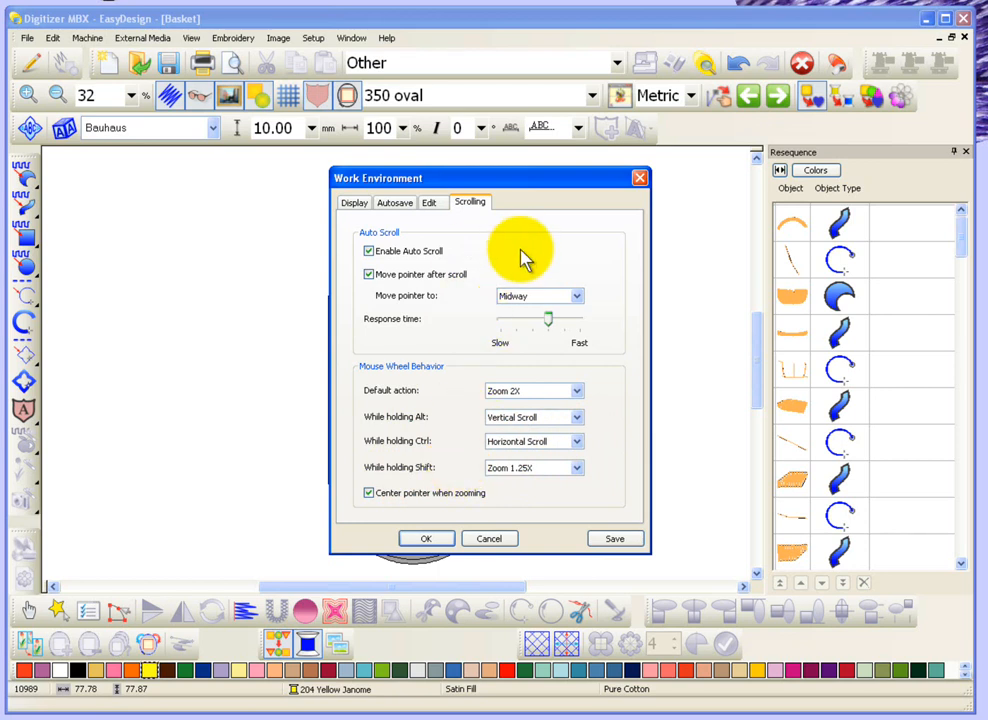
mouse_move(436, 516)
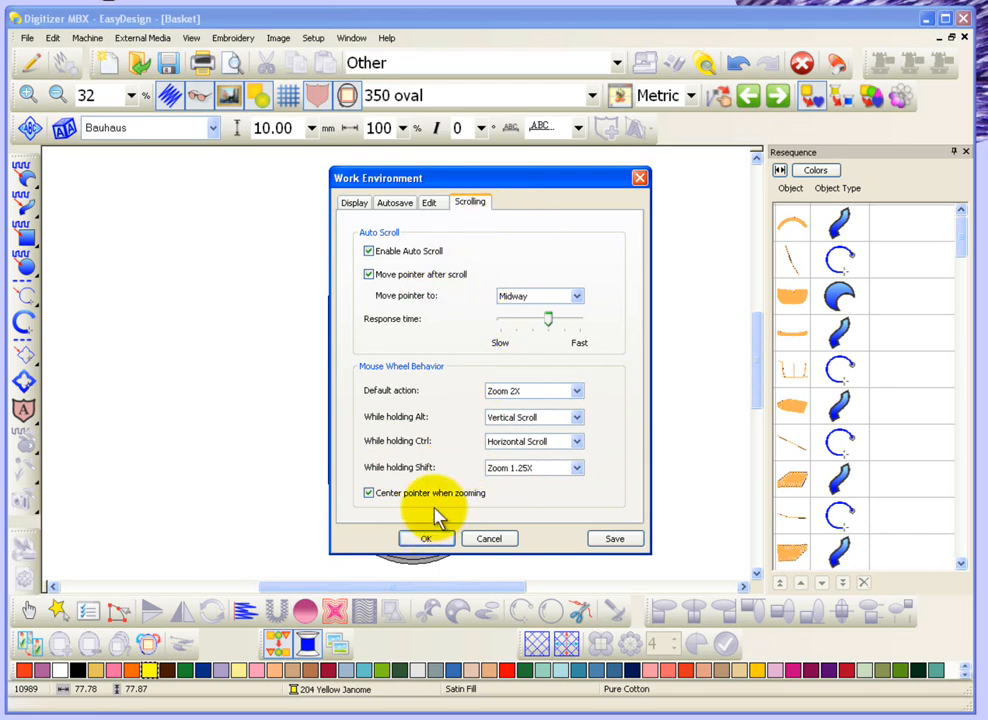